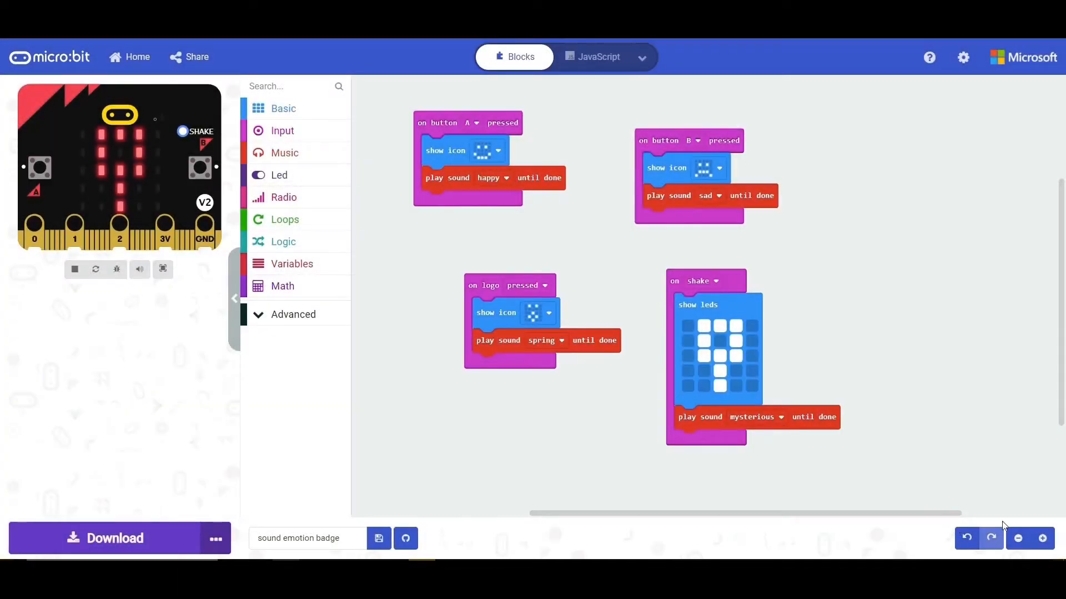
mouse_move(1051, 472)
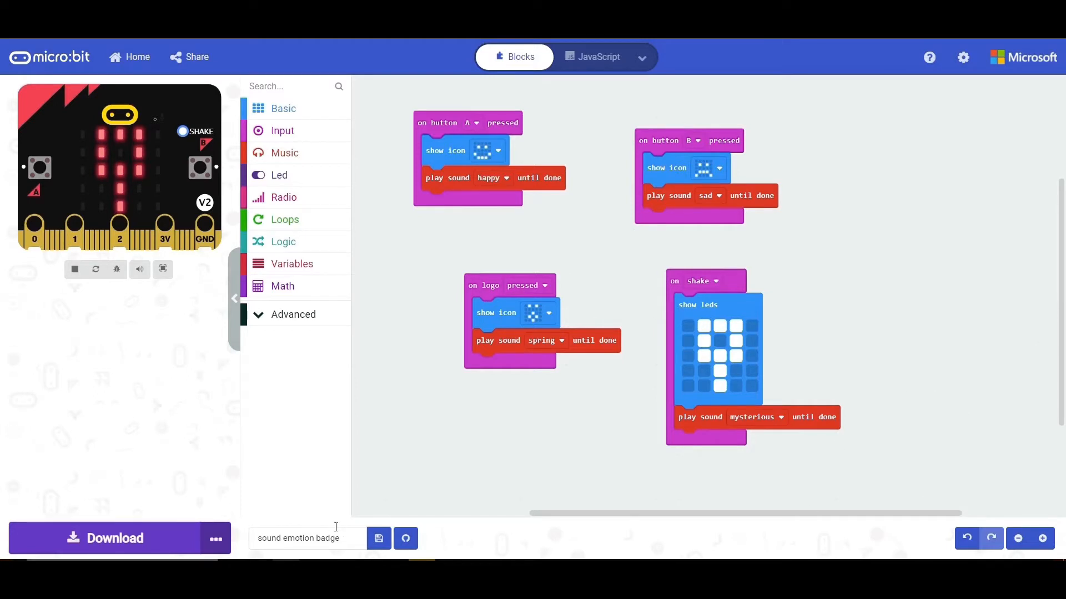
mouse_move(273, 526)
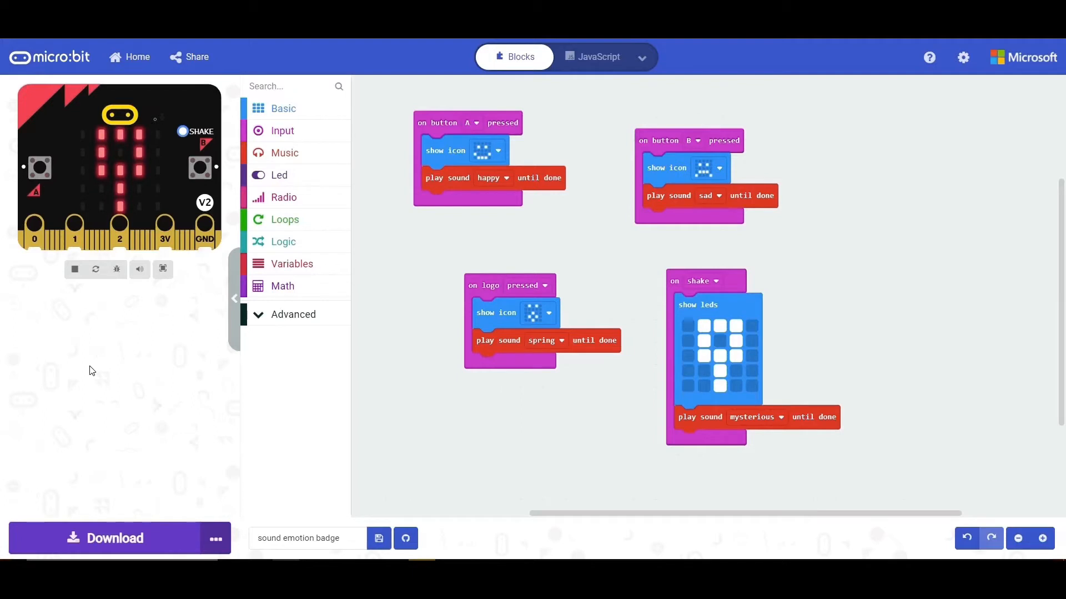
mouse_move(111, 331)
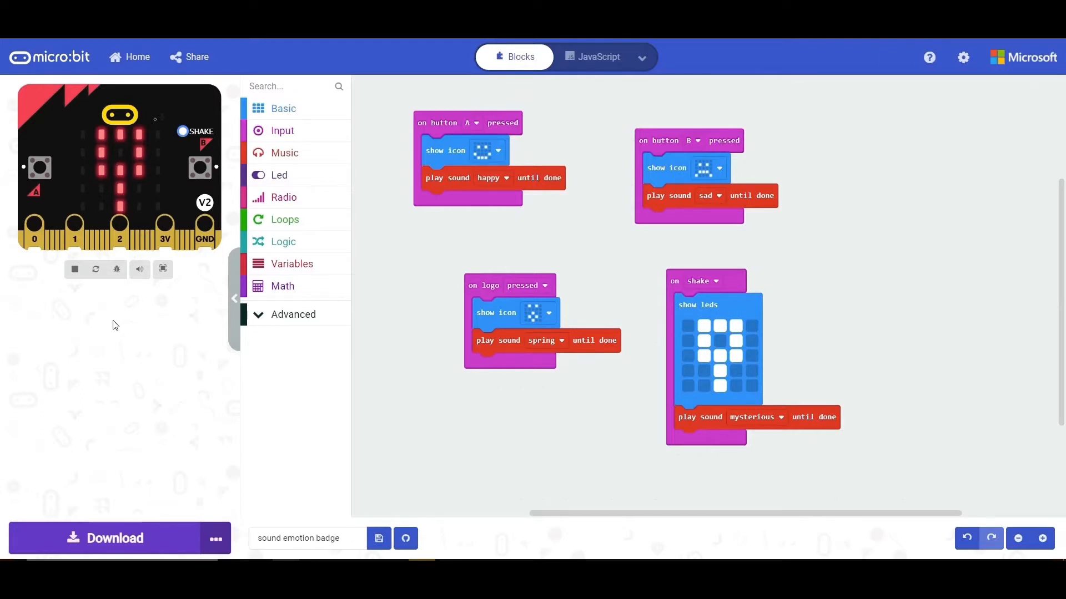
mouse_move(120, 330)
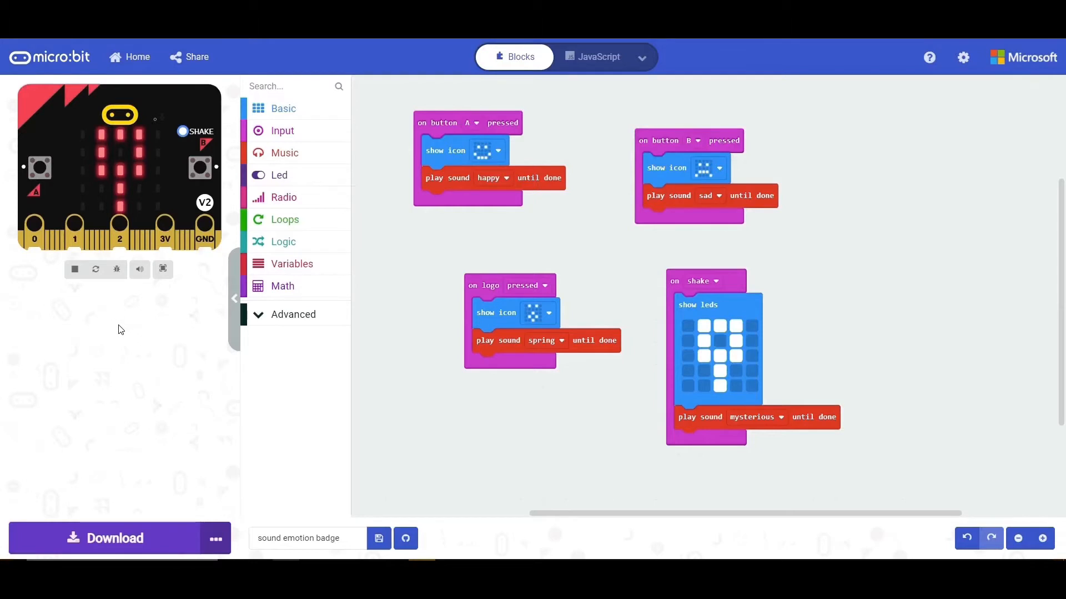
mouse_move(373, 240)
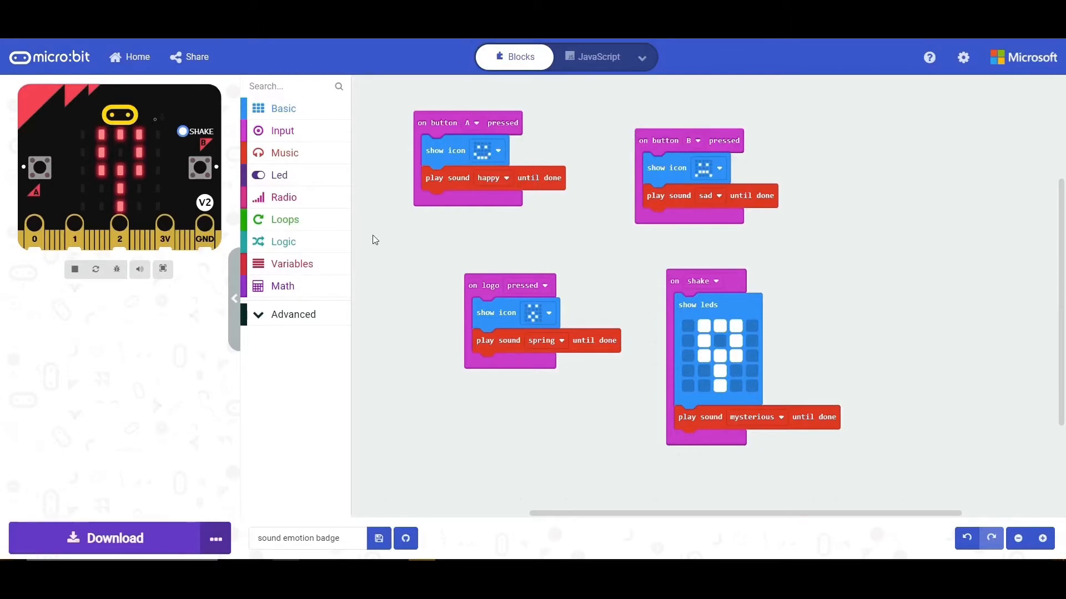
mouse_move(284, 449)
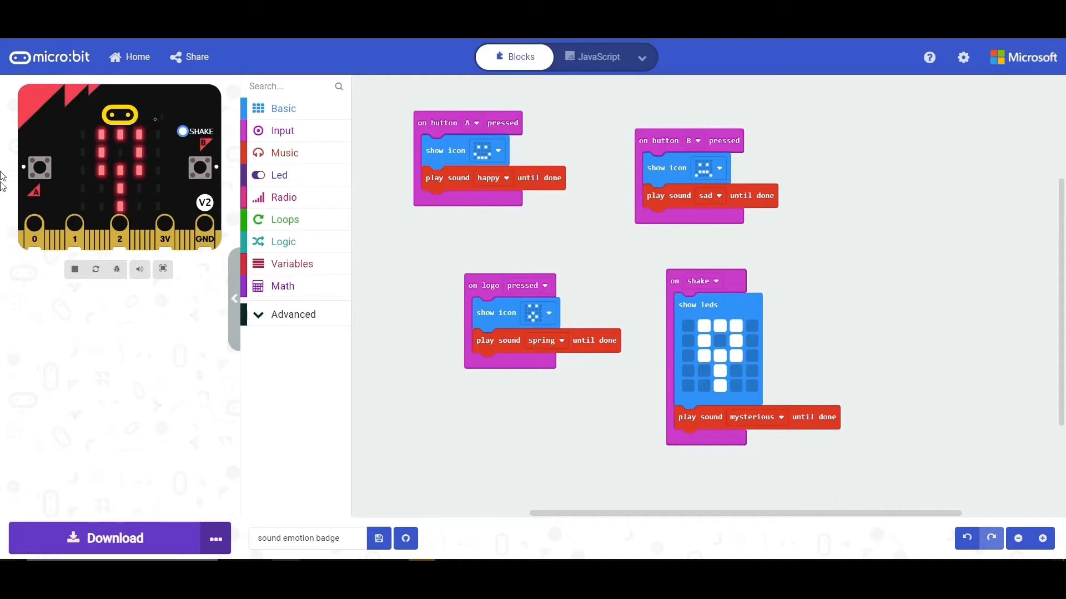
mouse_move(206, 392)
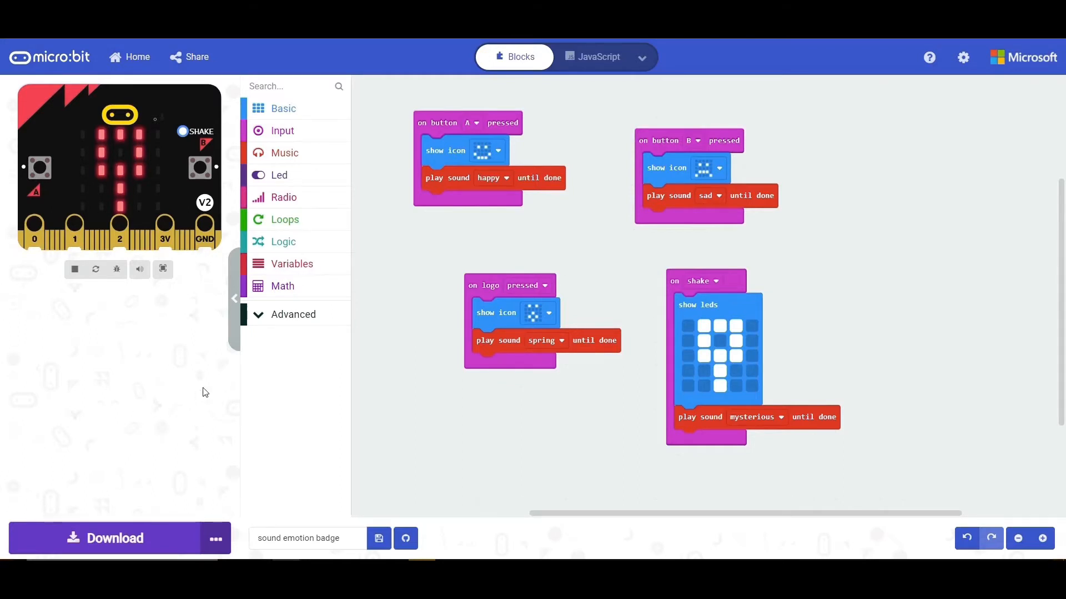
mouse_move(218, 341)
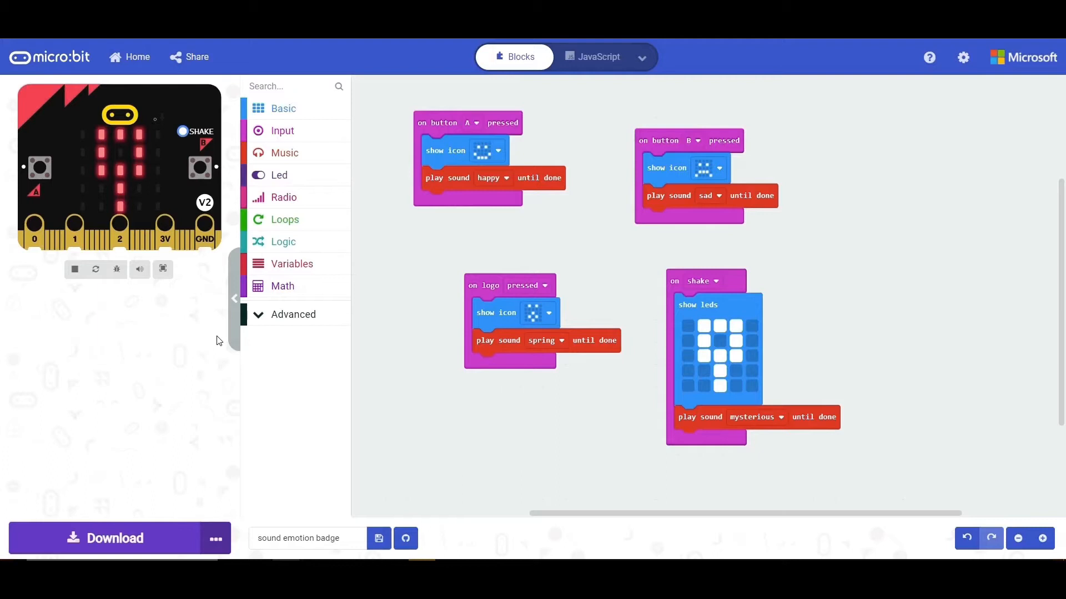
mouse_move(216, 324)
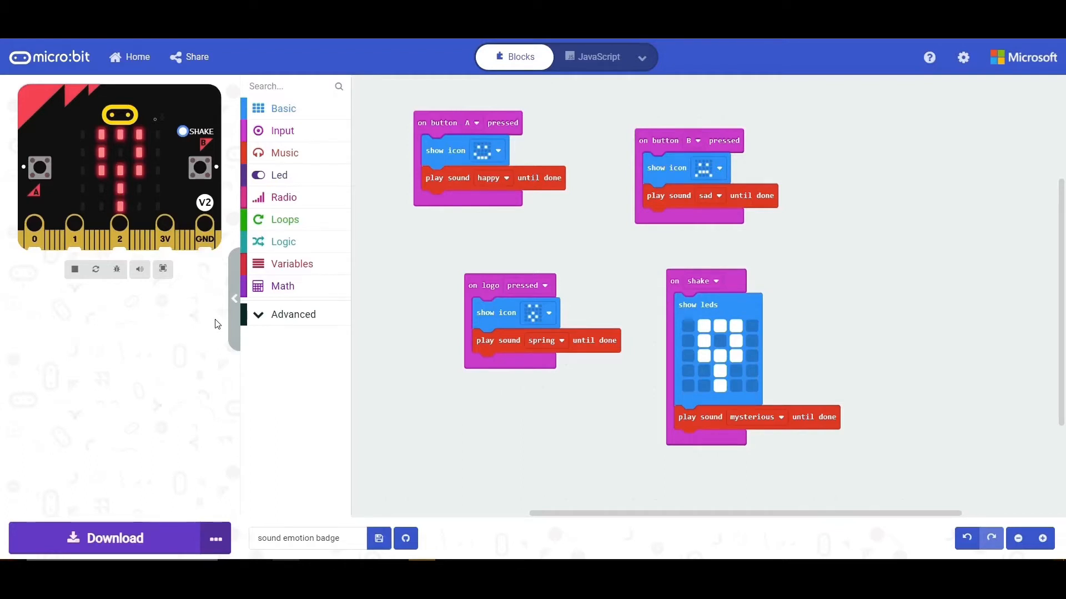
mouse_move(241, 332)
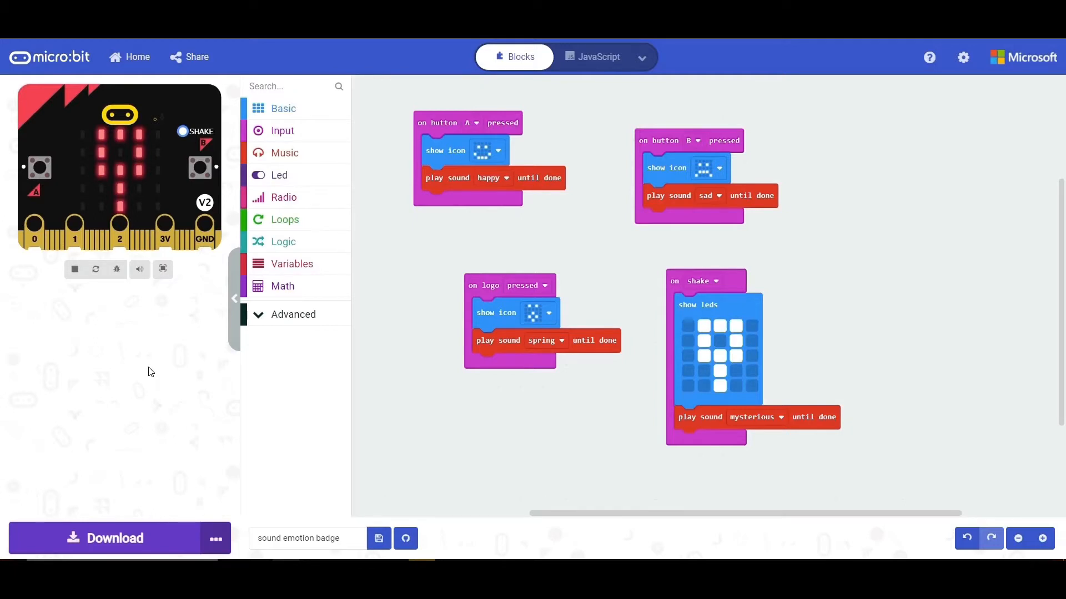
mouse_move(166, 342)
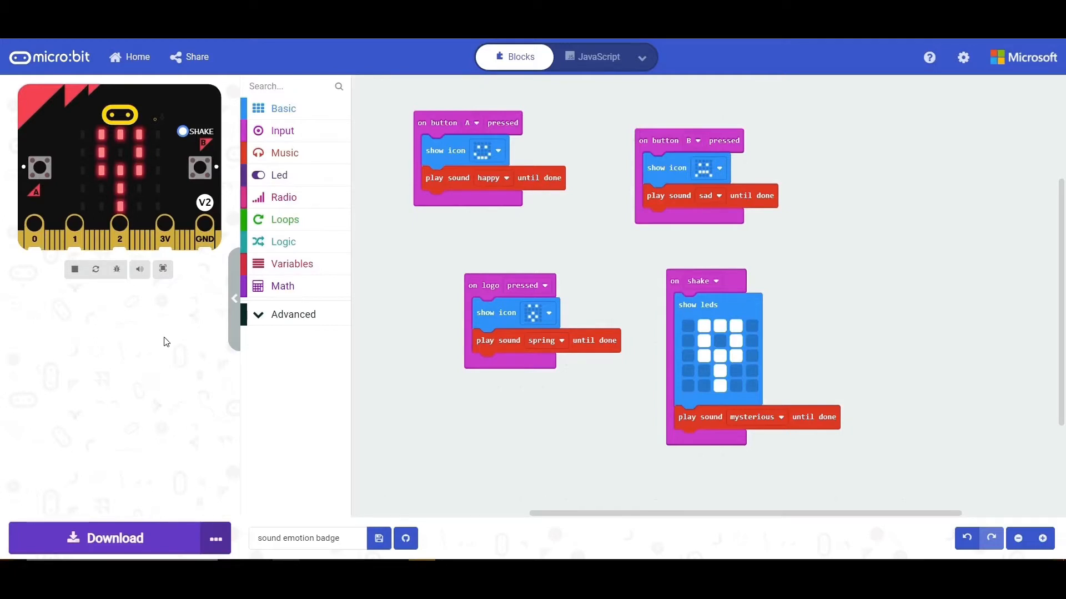
mouse_move(31, 388)
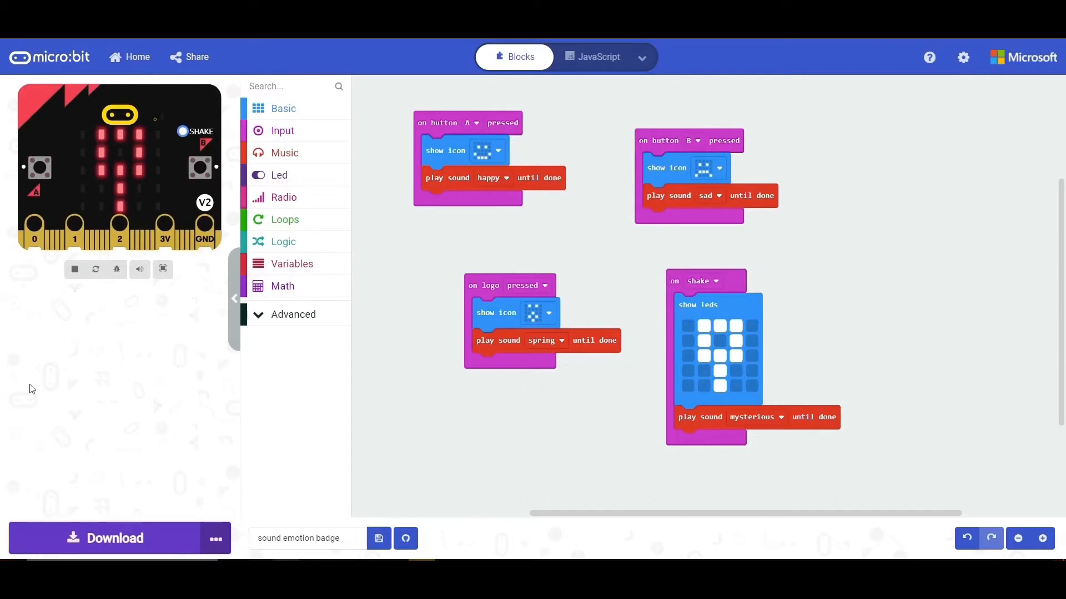
mouse_move(24, 306)
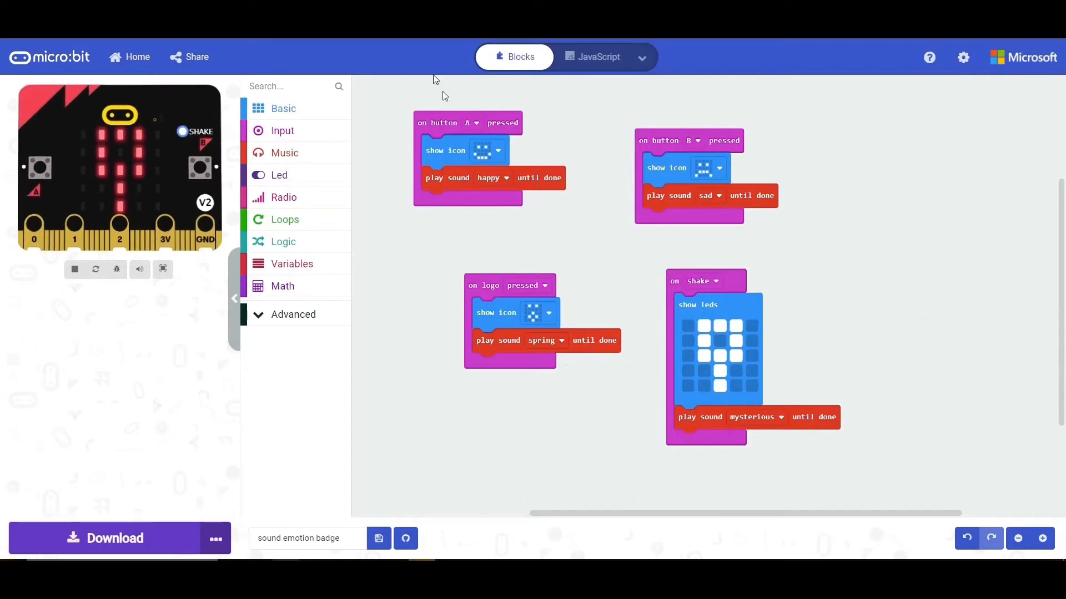
mouse_move(333, 131)
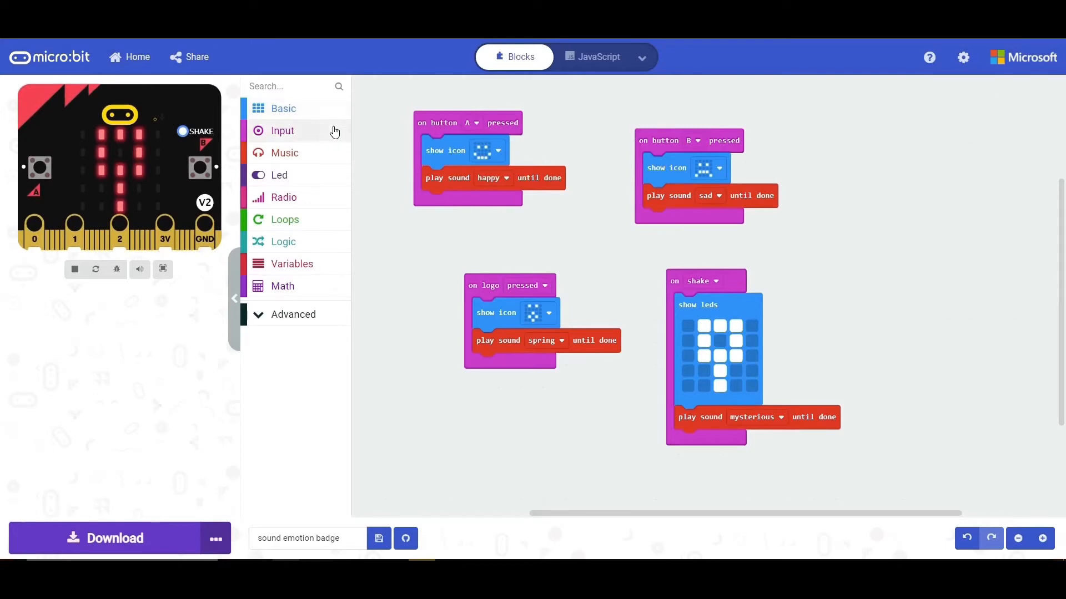
Drag a button-pressed event from Input onto the workspace and run the simulator to check it
left_click(282, 130)
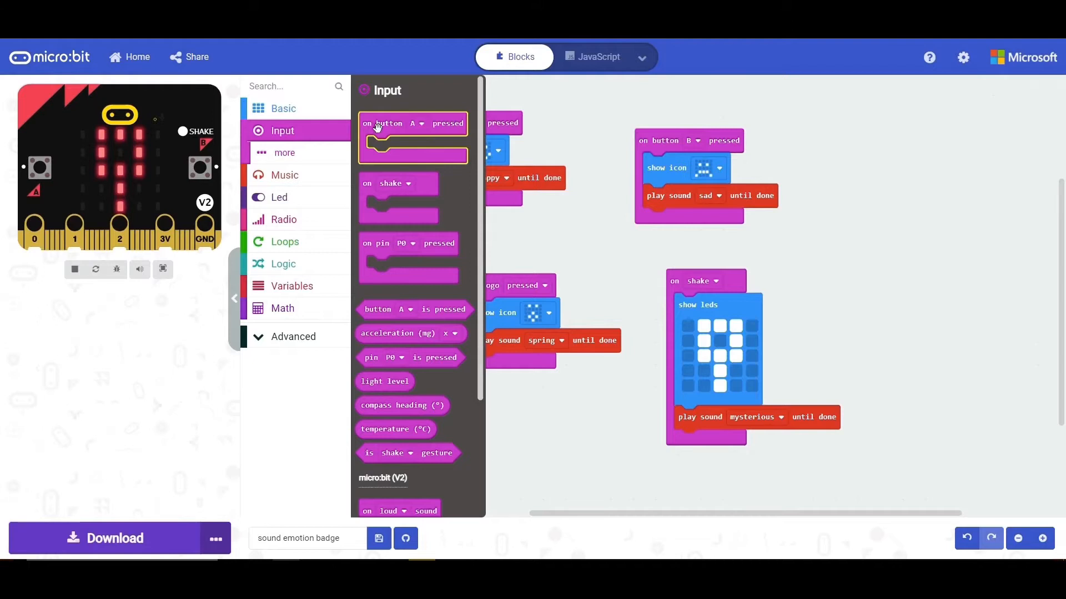
left_click_drag(412, 123, 873, 128)
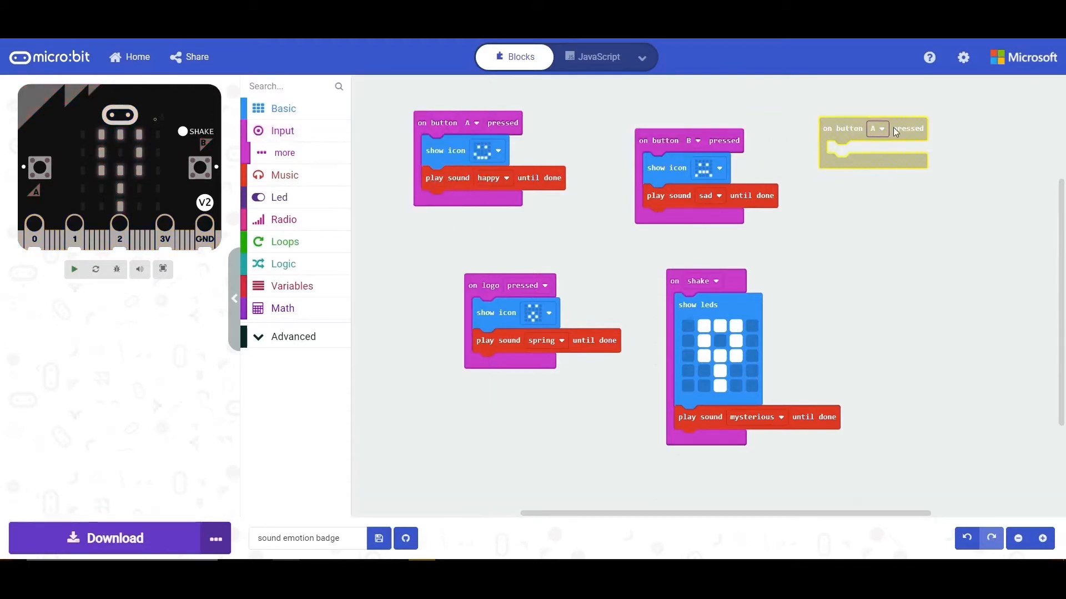
left_click(73, 269)
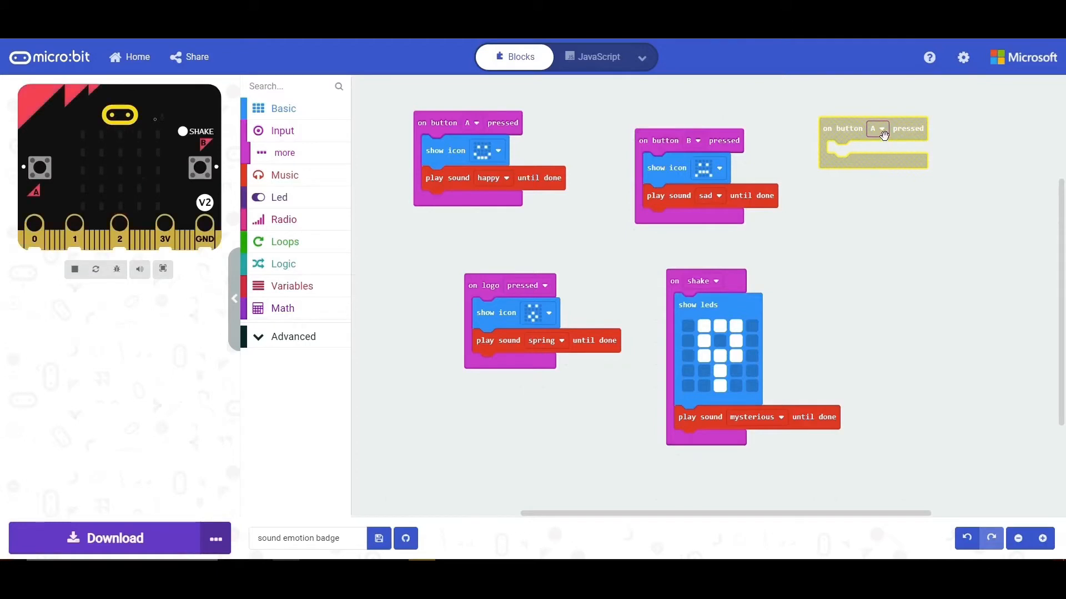
left_click(878, 129)
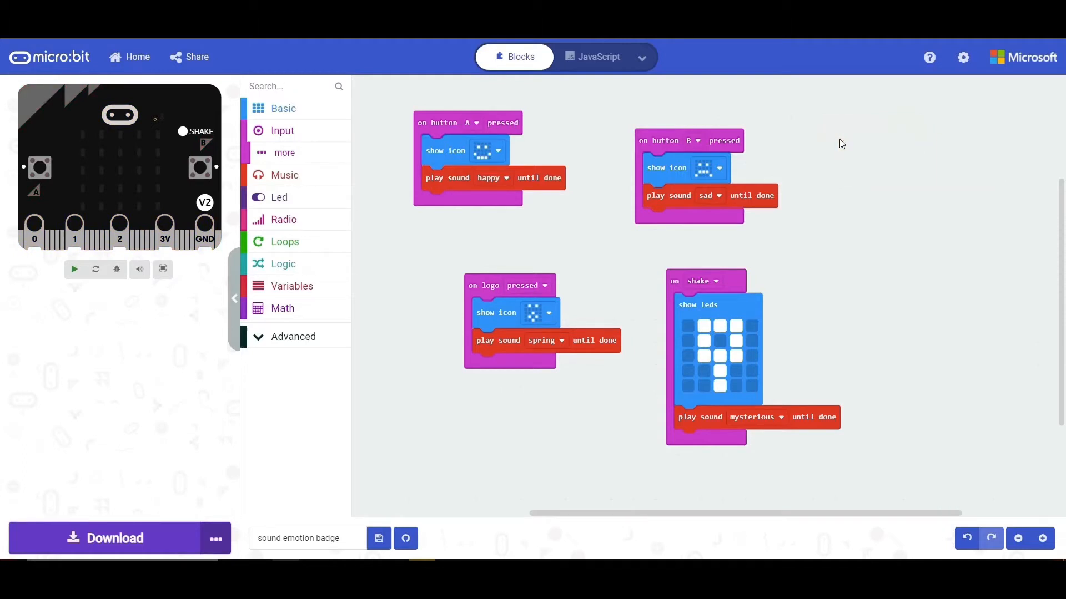
left_click(74, 269)
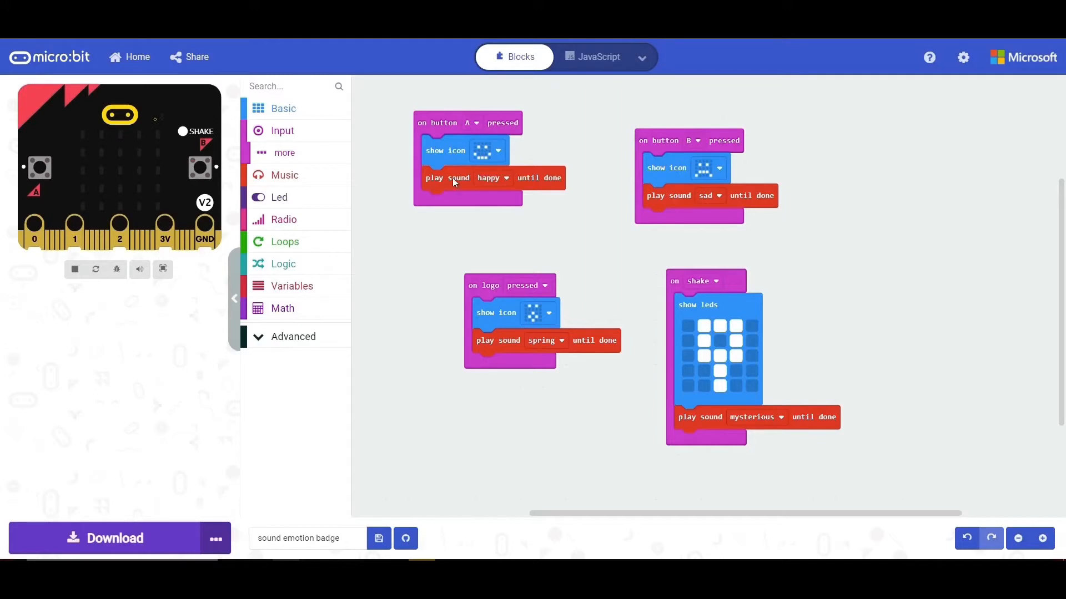
mouse_move(465, 204)
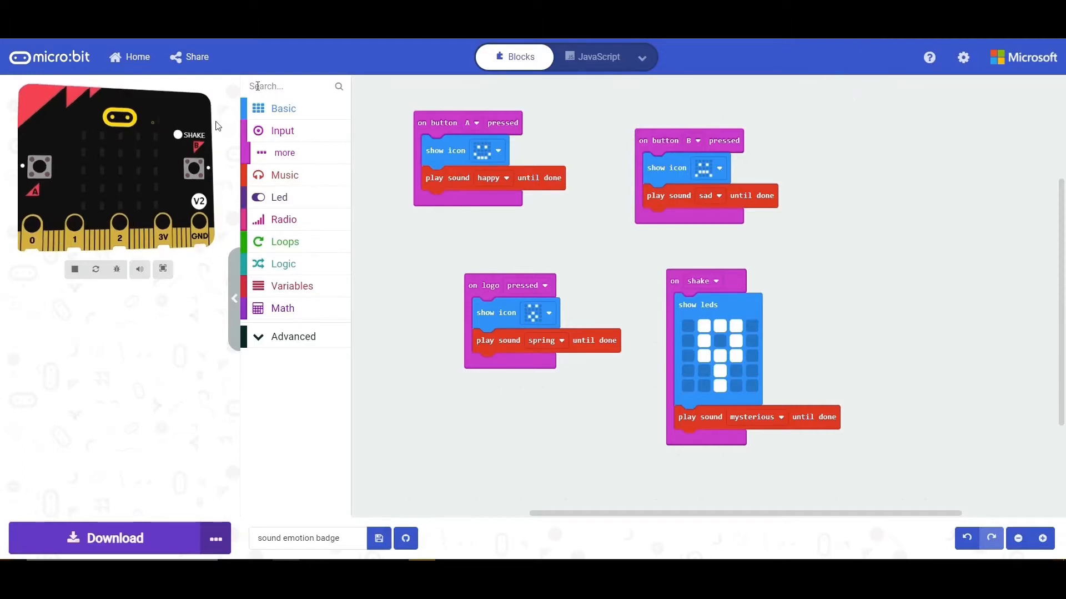
left_click(282, 108)
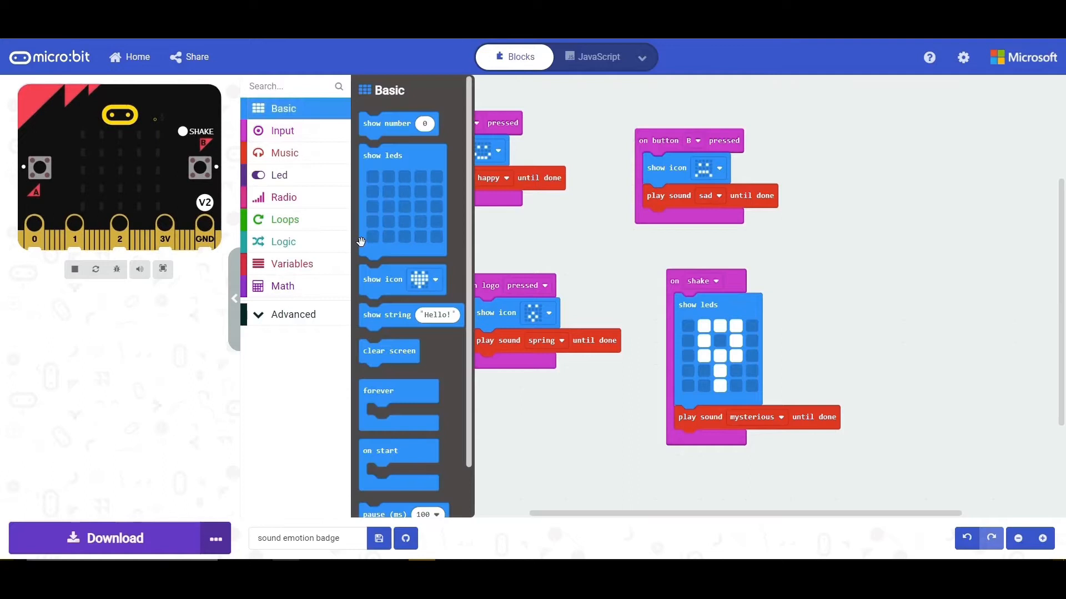
mouse_move(575, 229)
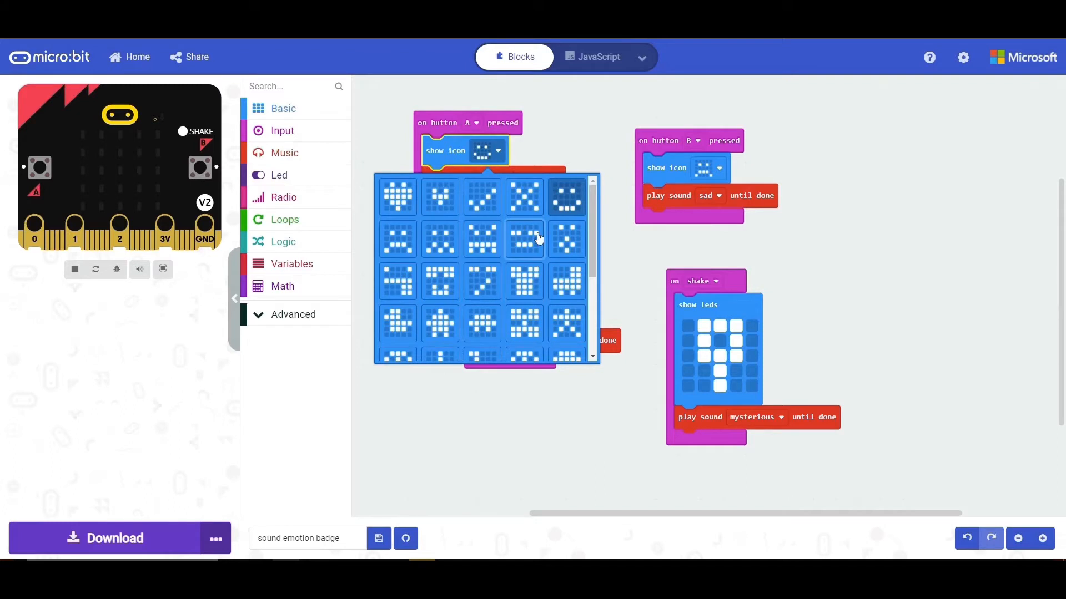
mouse_move(482, 239)
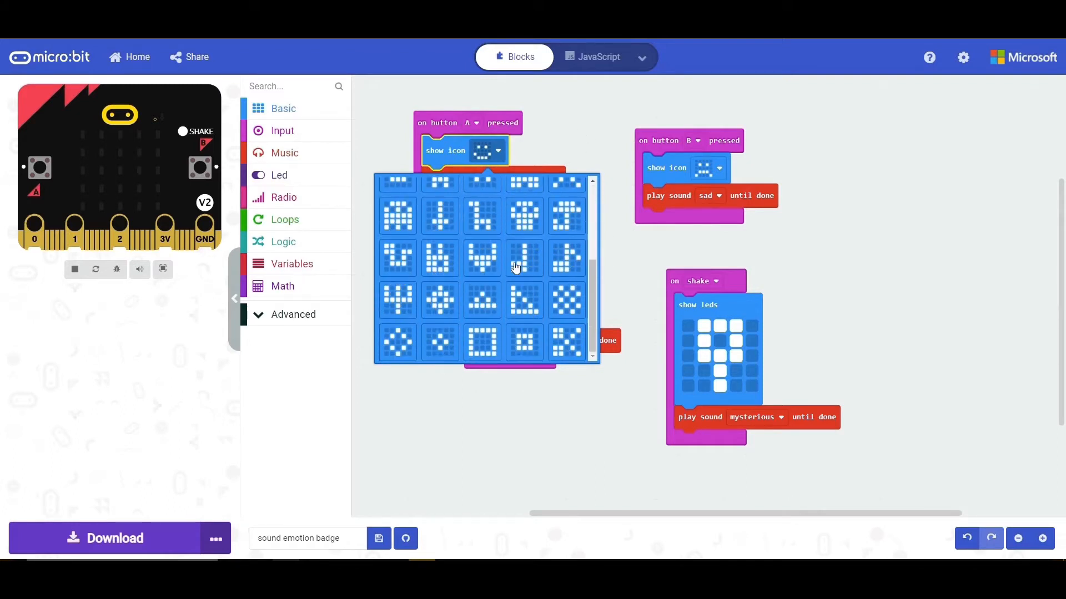
mouse_move(578, 261)
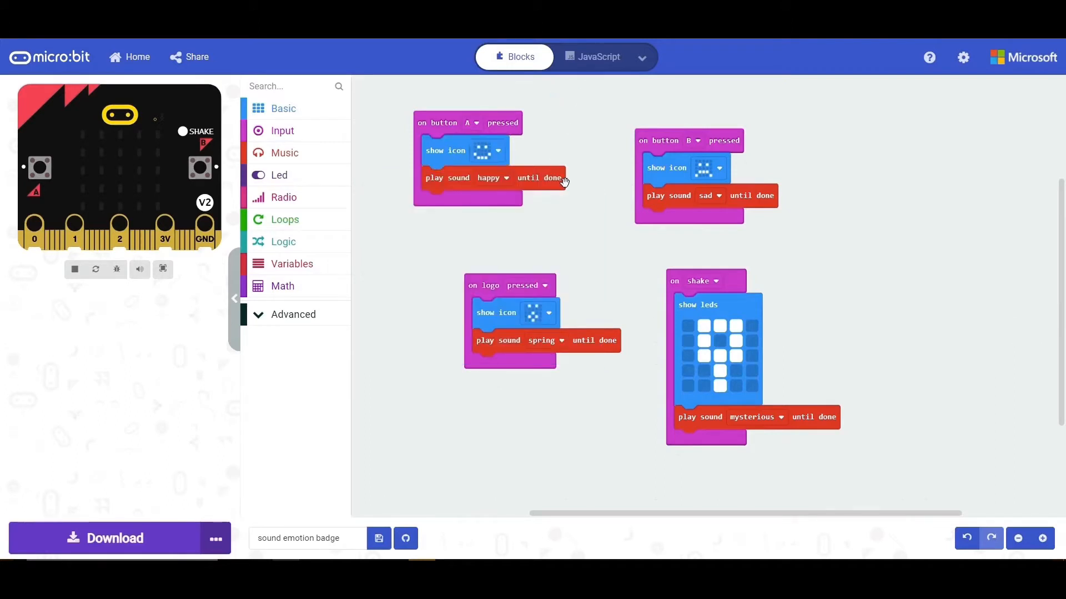
mouse_move(537, 137)
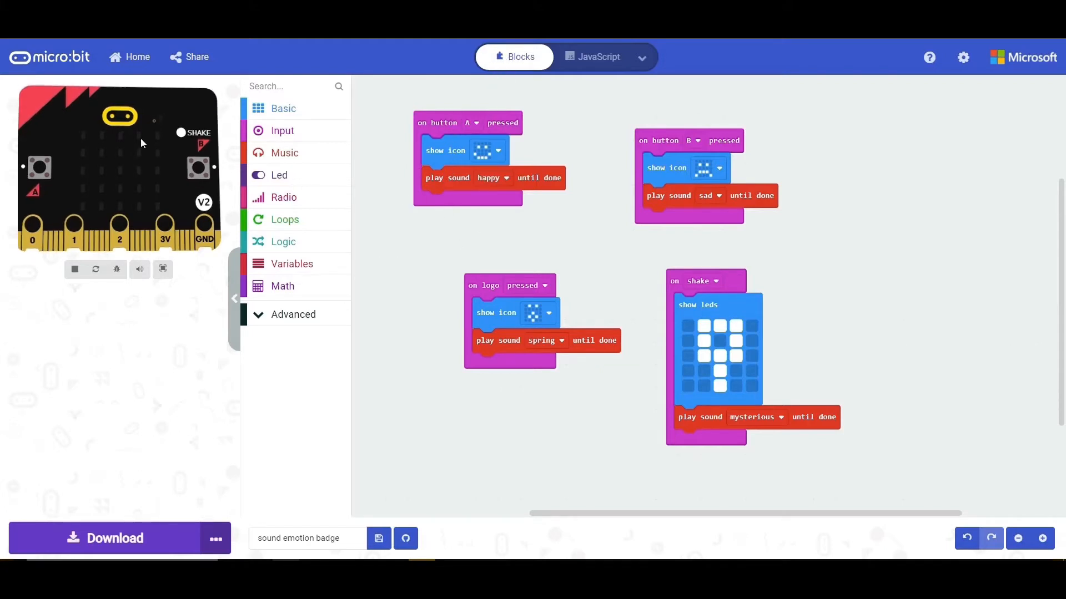
left_click(284, 152)
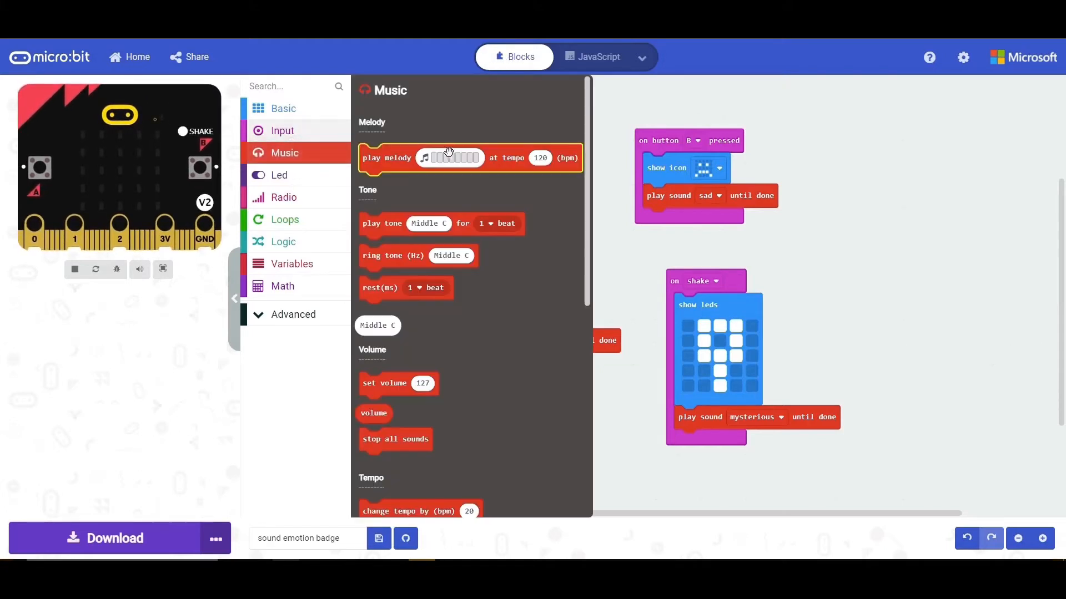
scroll("down", 3)
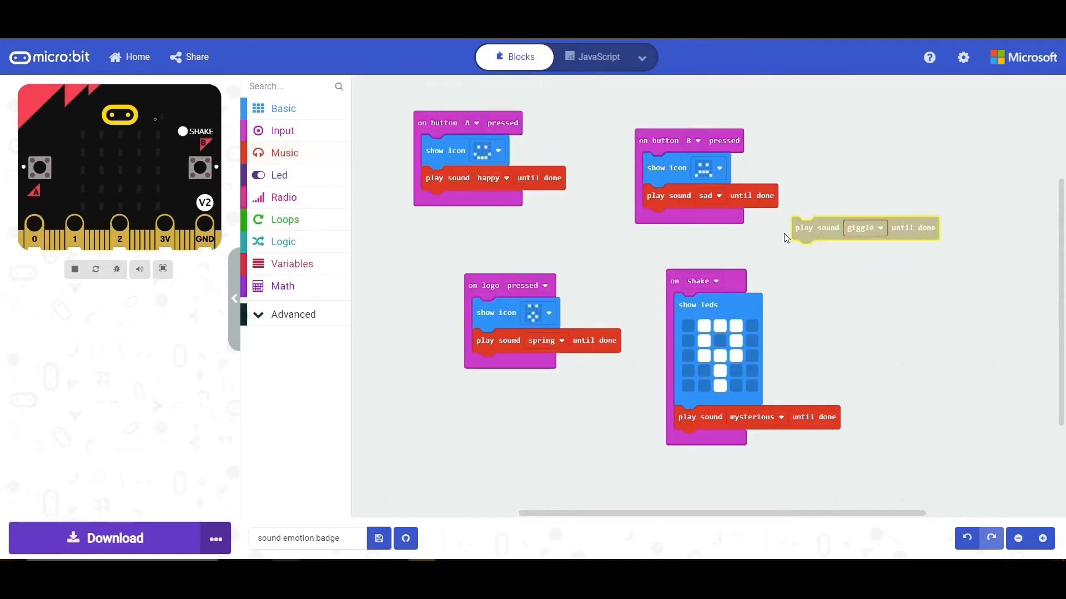
left_click(877, 228)
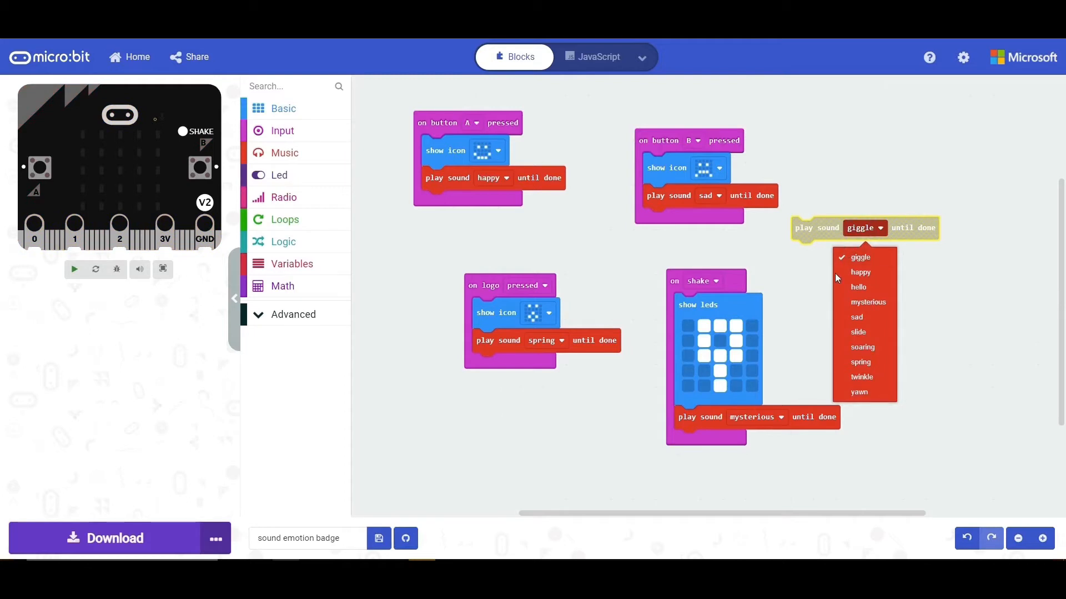
mouse_move(856, 318)
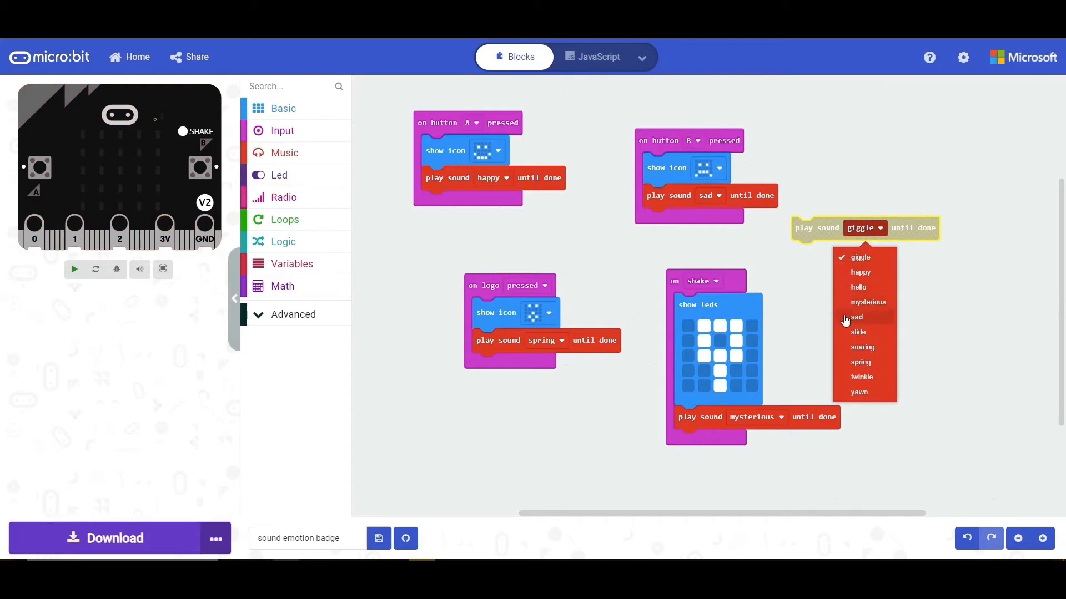
mouse_move(860, 362)
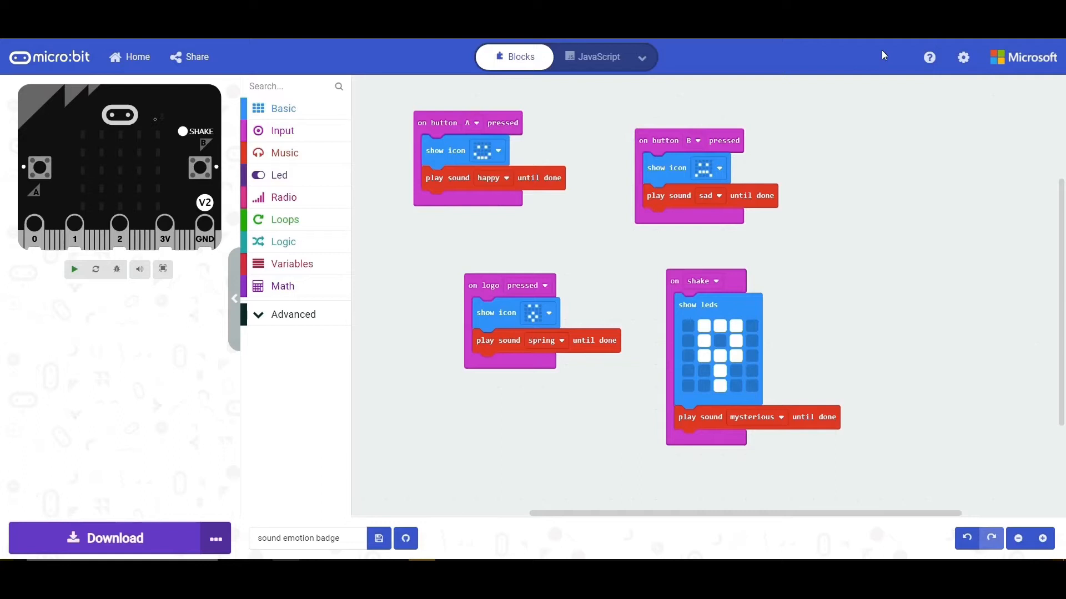
Start the simulator, then browse button B's icon choices without changing them
left_click(74, 269)
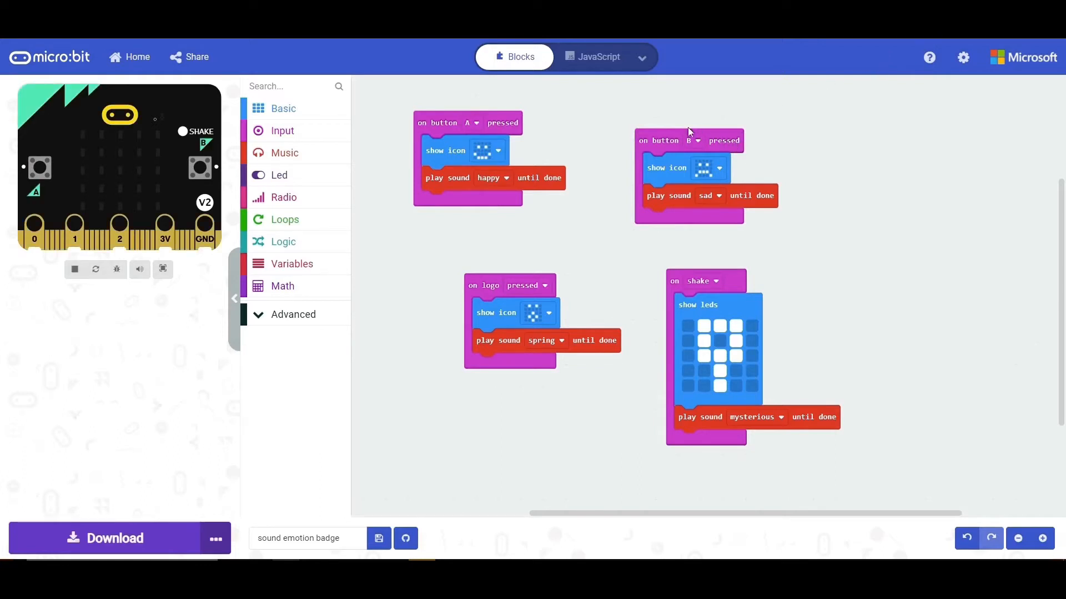
mouse_move(413, 184)
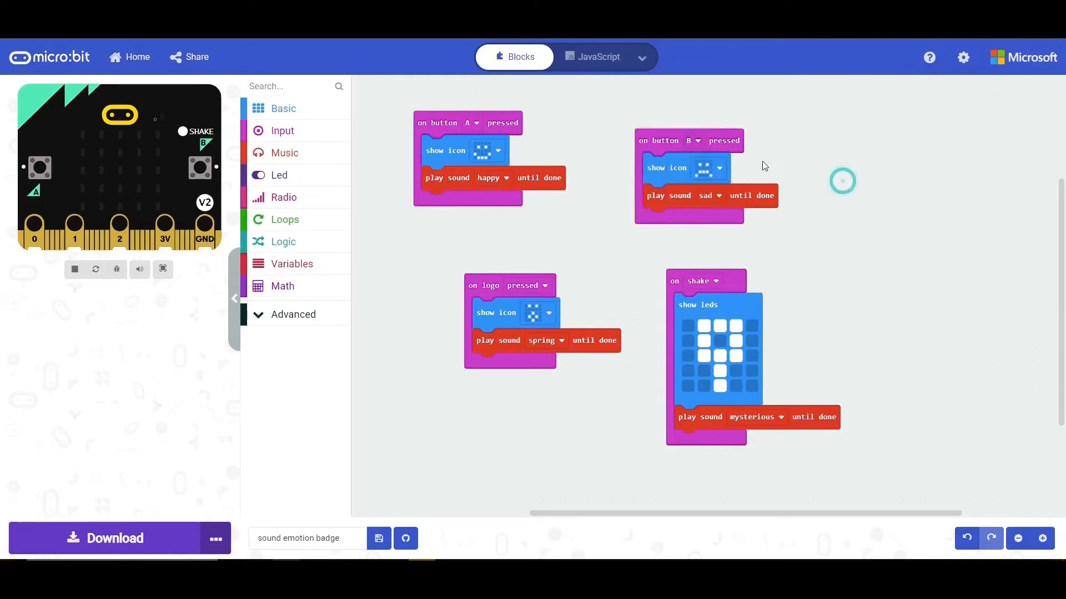
left_click(705, 167)
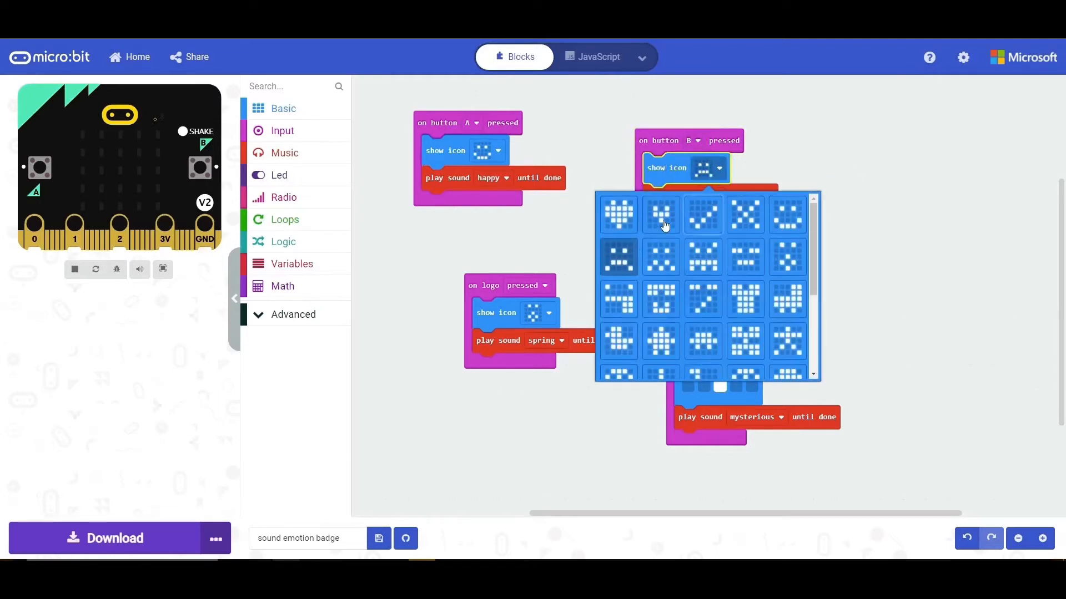
left_click(659, 213)
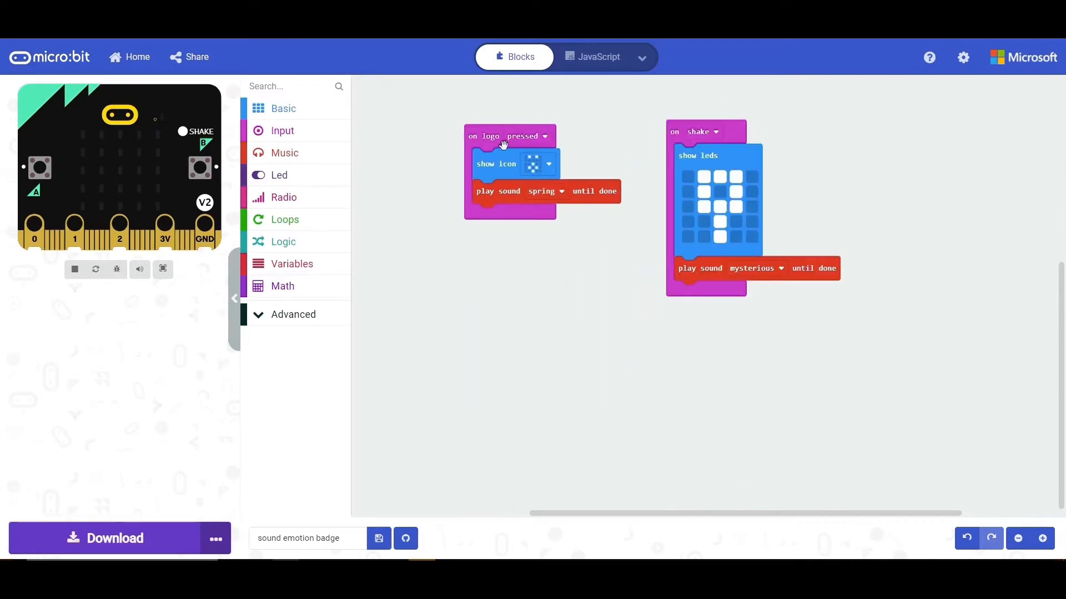
mouse_move(551, 121)
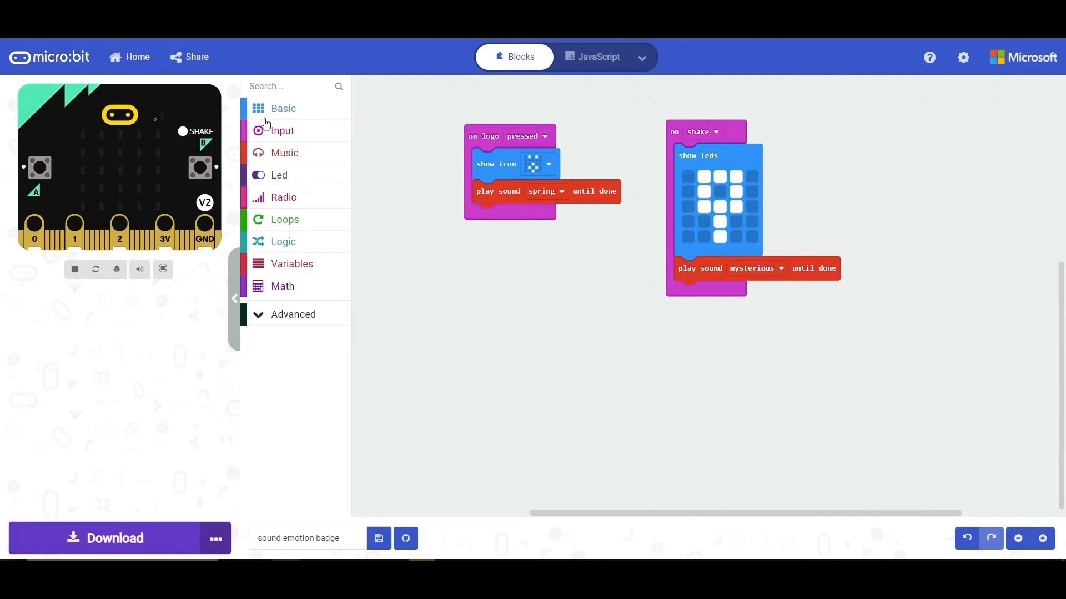
Add an on logo pressed event from the Input category to the workspace
left_click(281, 130)
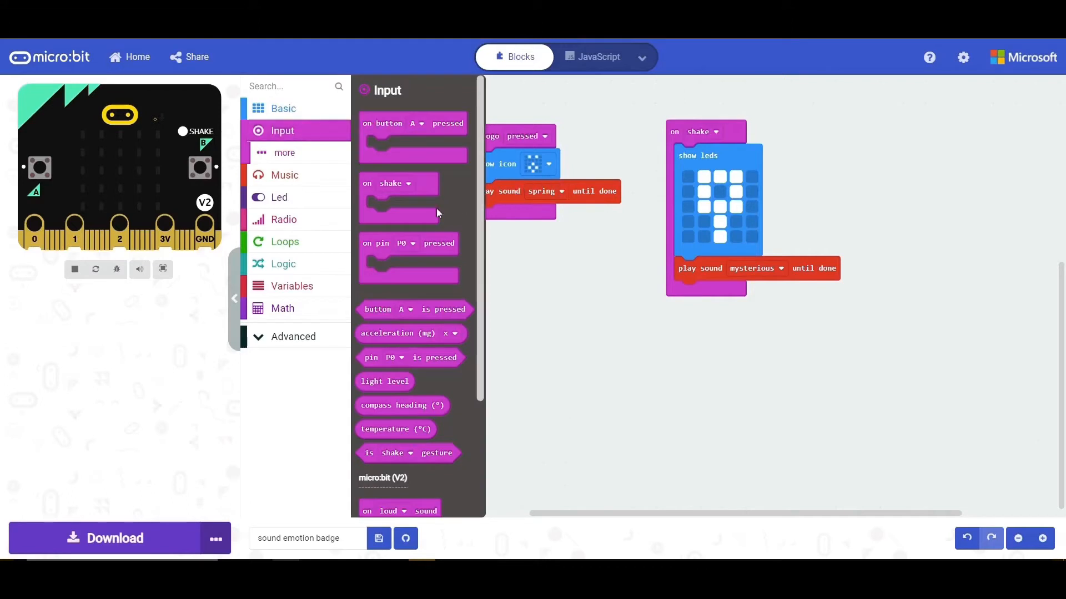
scroll("down", 3)
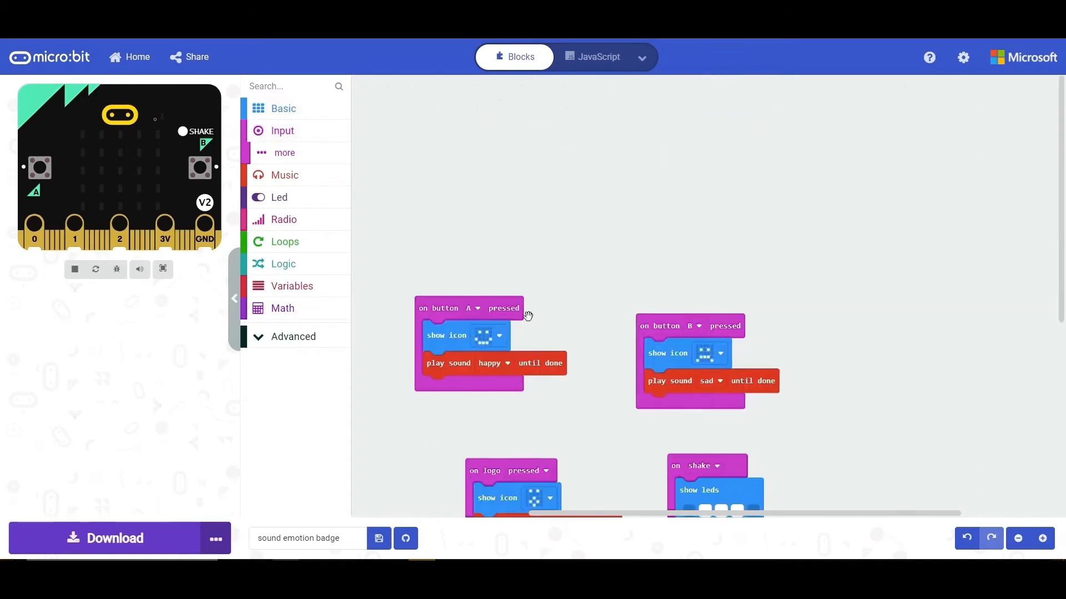
scroll("down", 3)
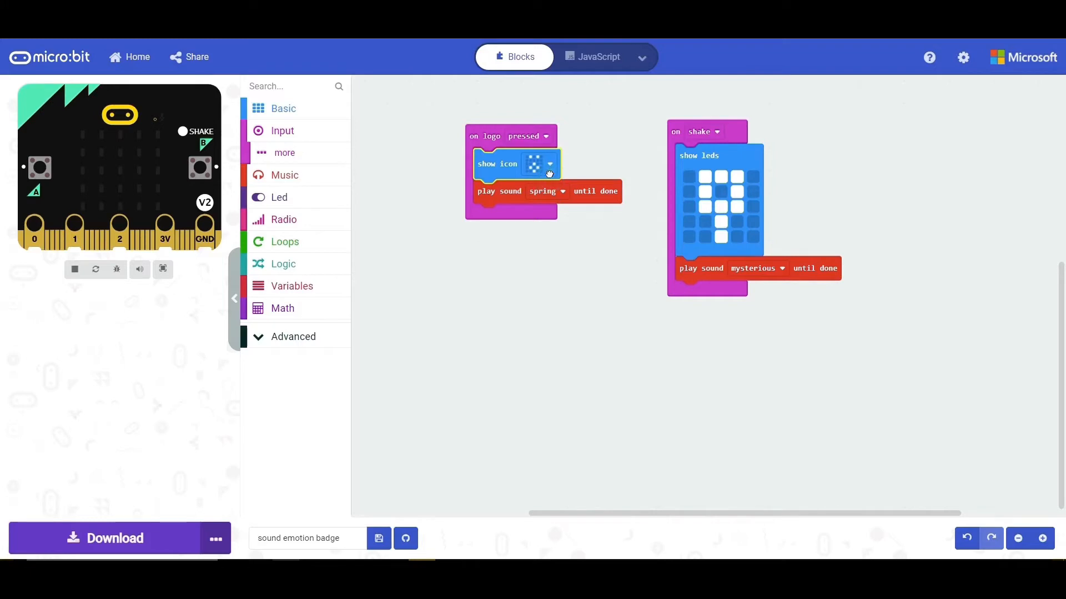
left_click(549, 164)
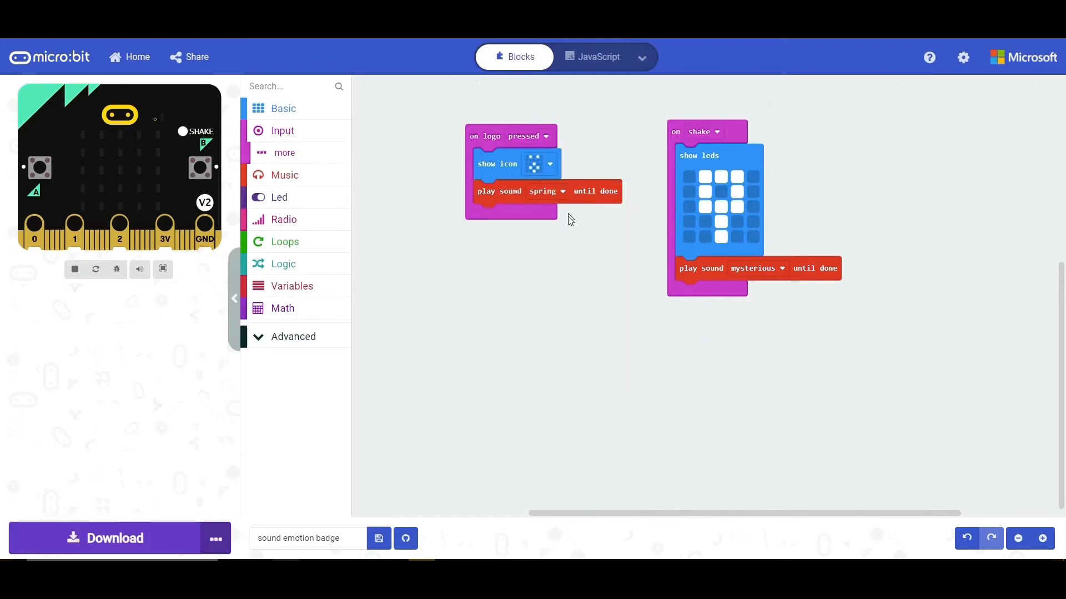
mouse_move(563, 214)
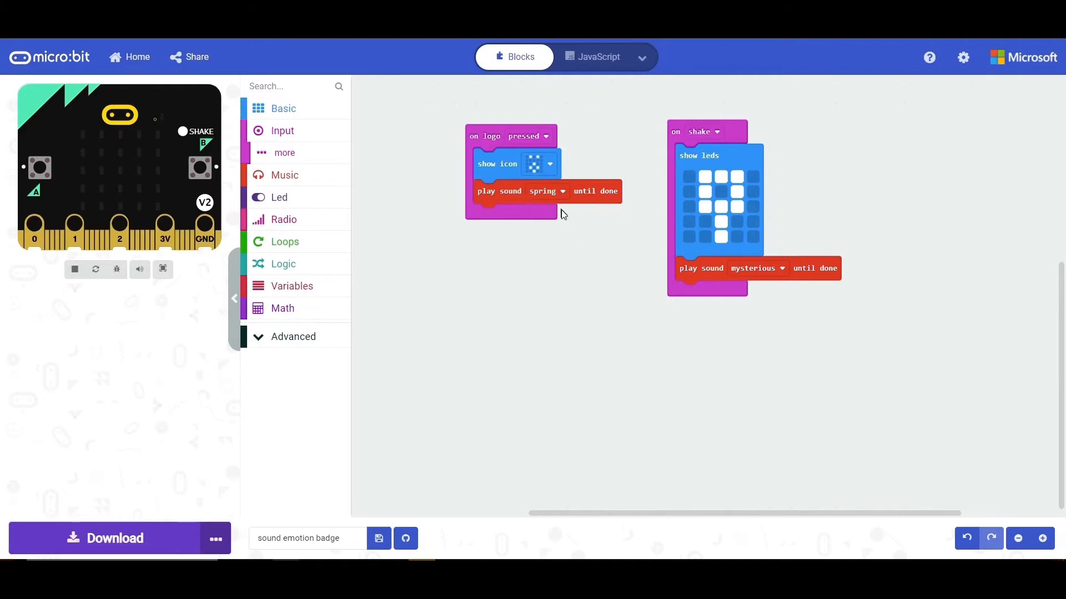
mouse_move(563, 299)
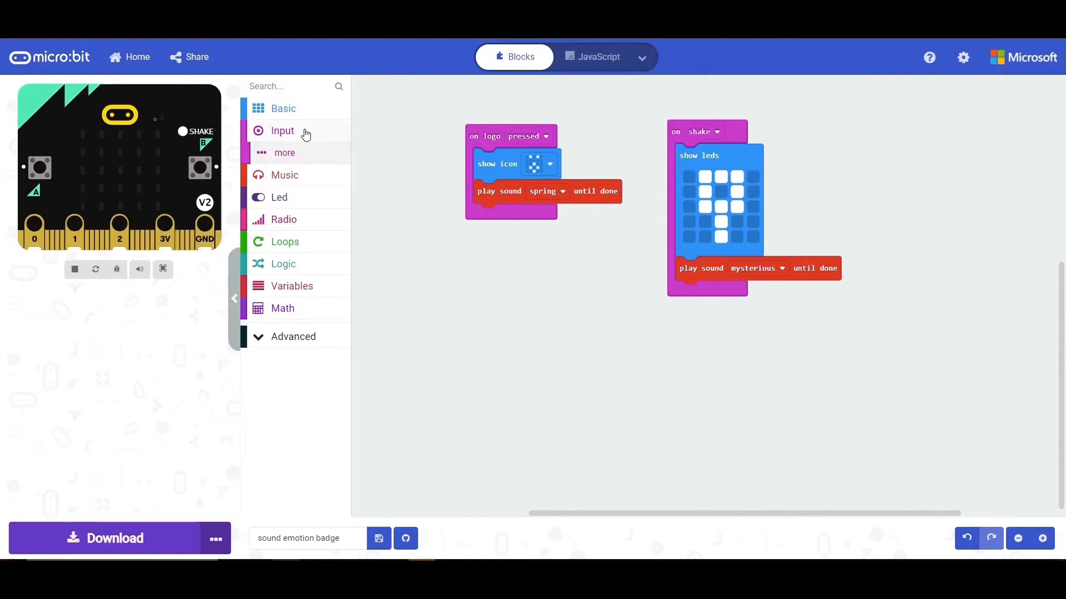
Add an on shake event from the Input category to the workspace
left_click(282, 130)
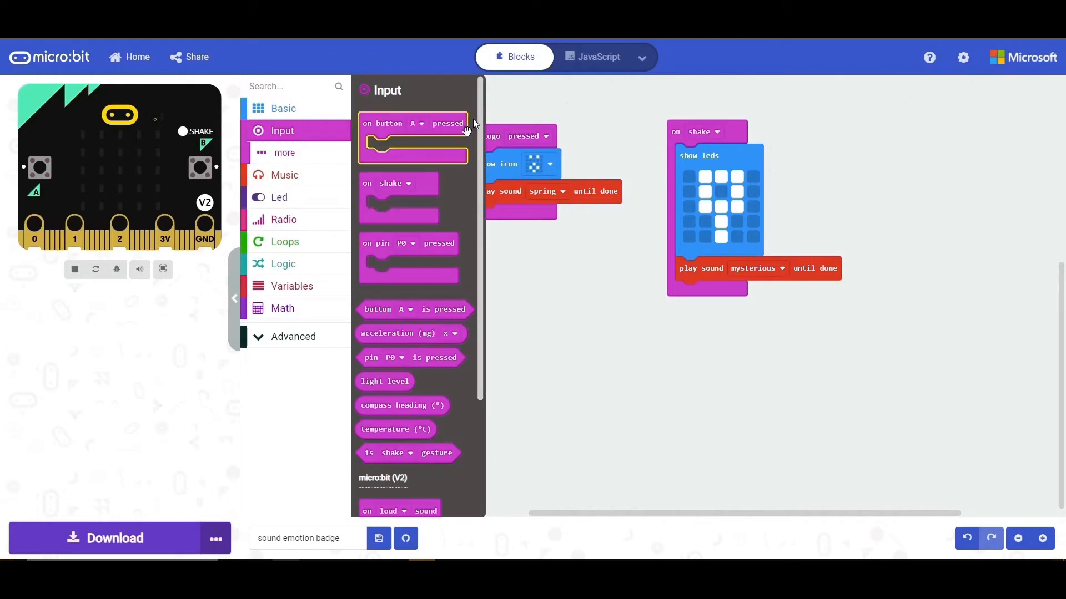
mouse_move(489, 128)
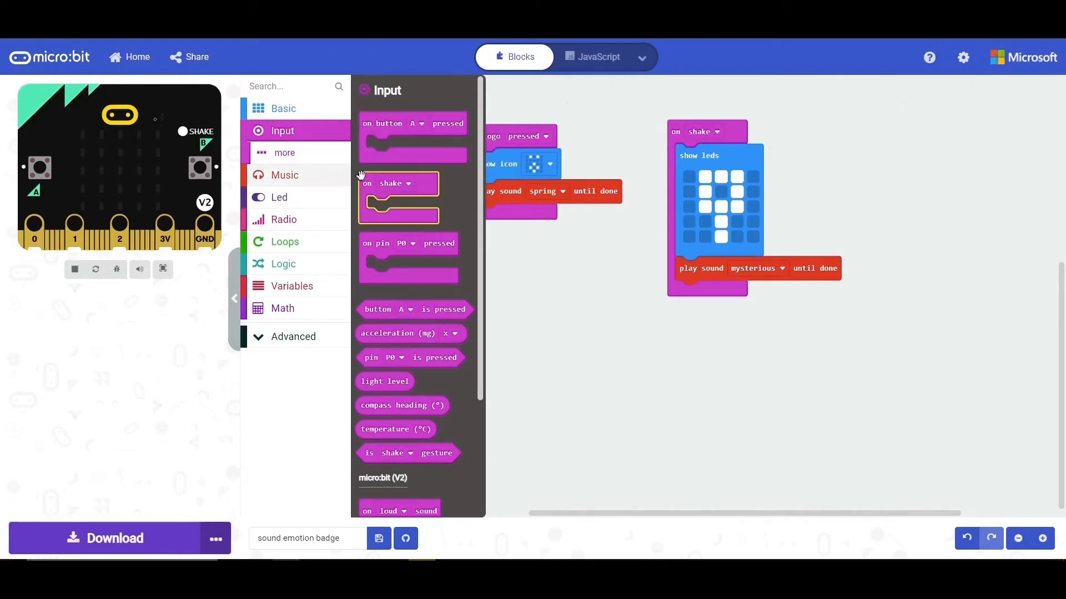
left_click(710, 191)
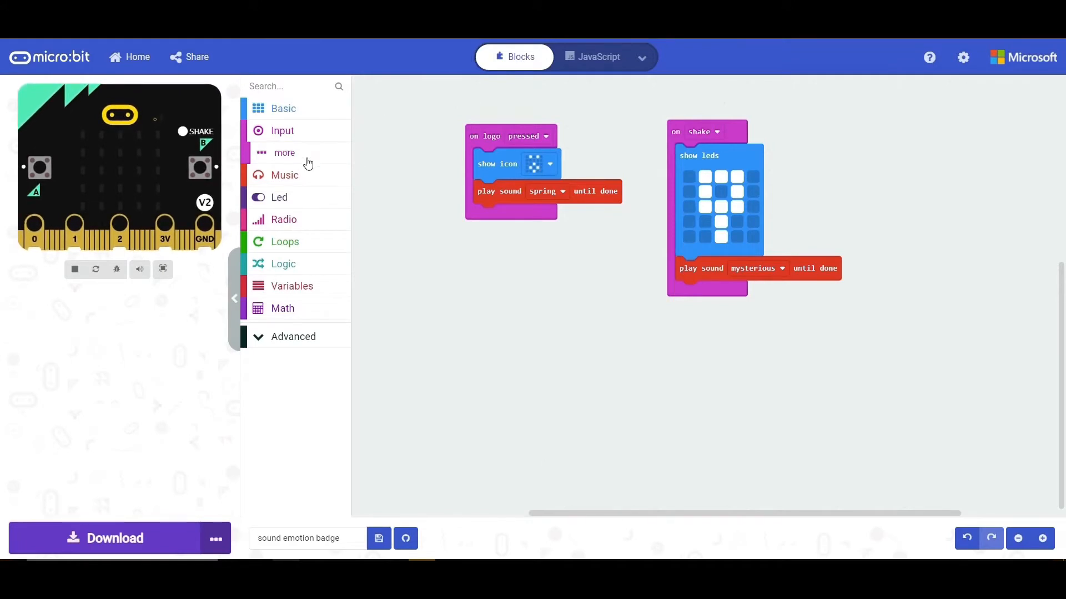
left_click(283, 108)
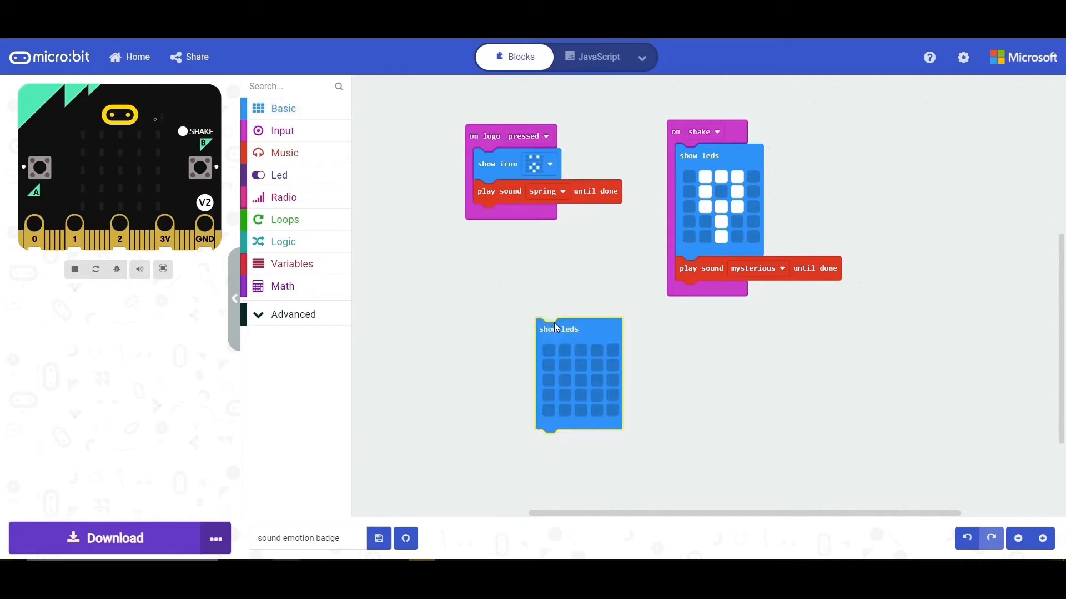
left_click(548, 350)
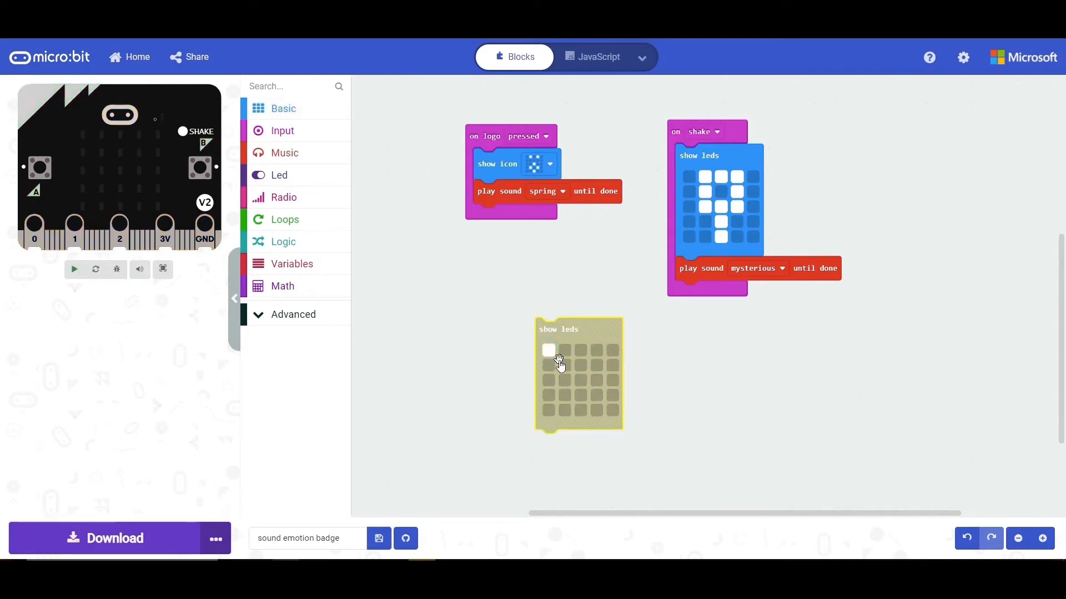
left_click(564, 366)
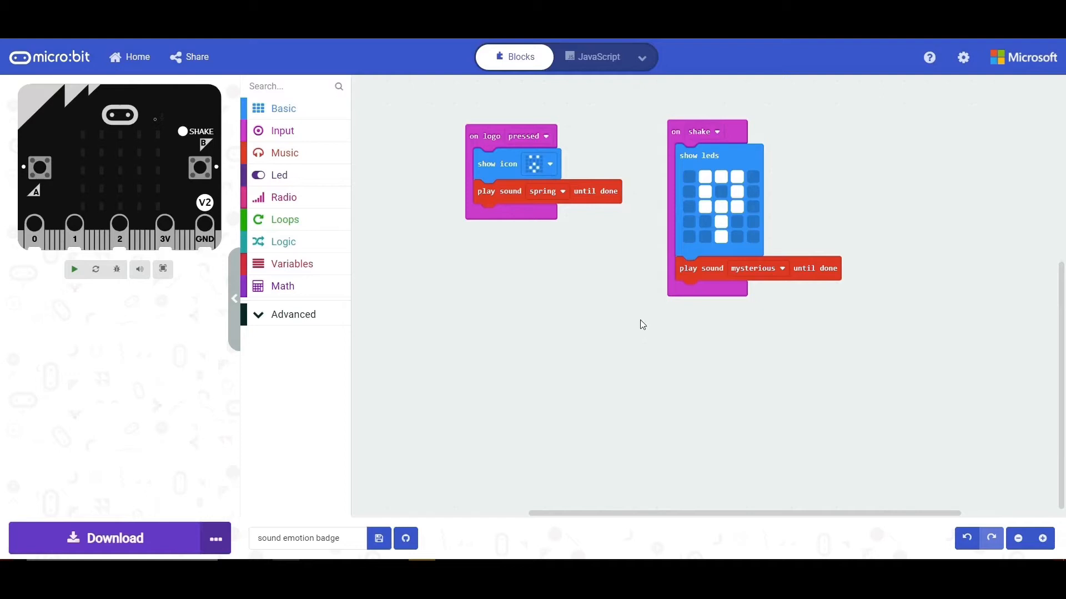
left_click(74, 269)
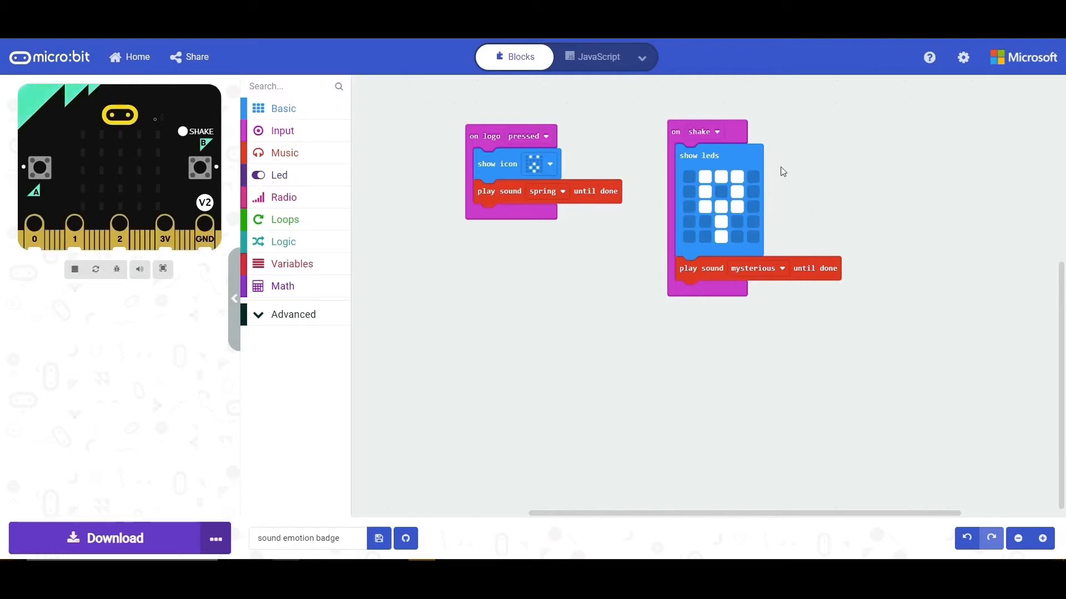
mouse_move(747, 161)
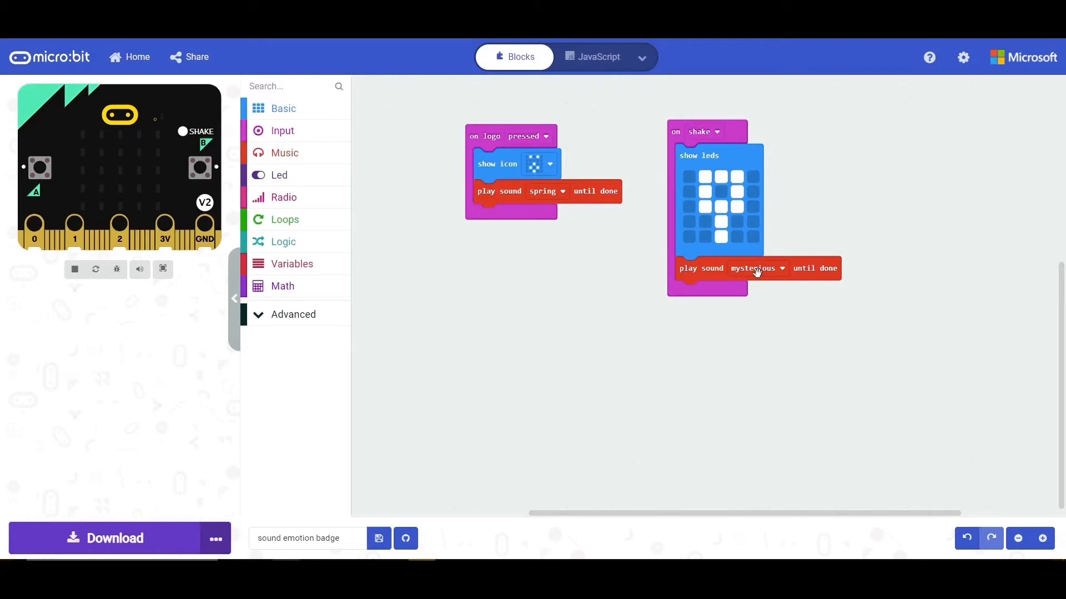
mouse_move(761, 272)
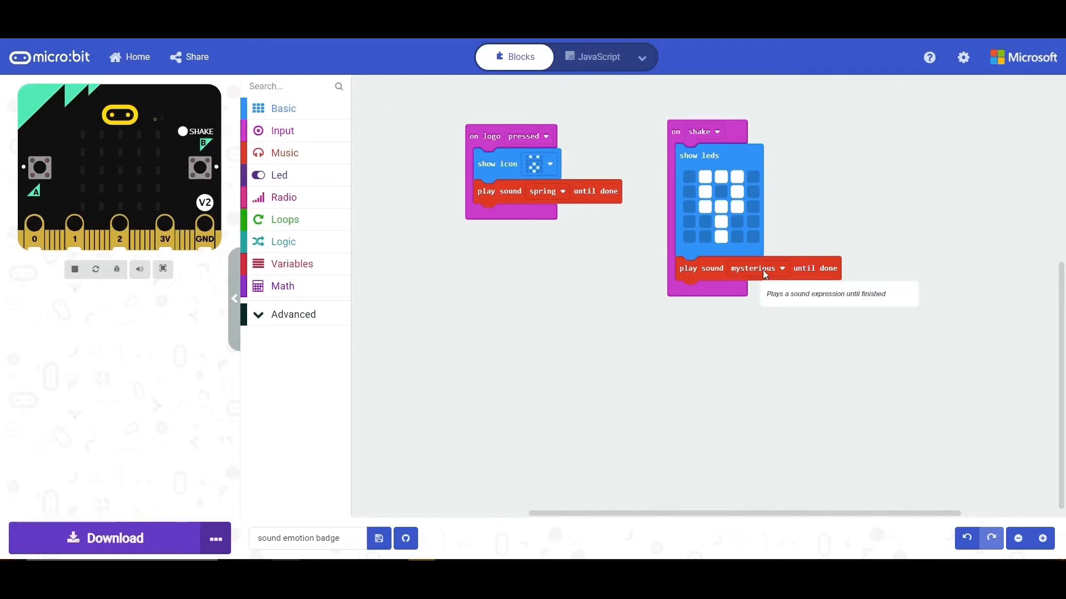
mouse_move(734, 275)
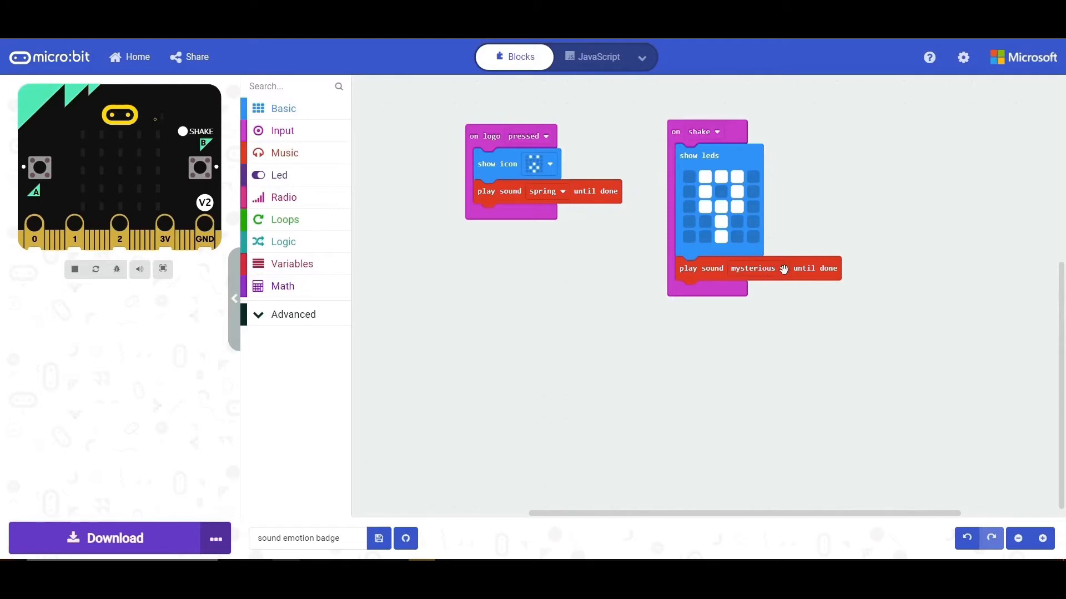
mouse_move(777, 257)
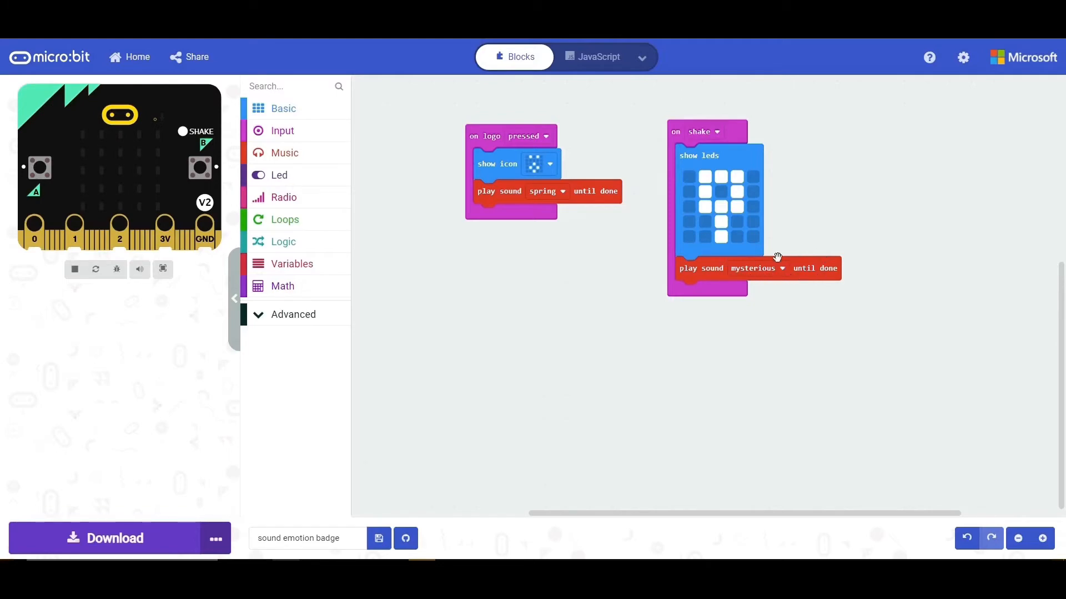
mouse_move(411, 211)
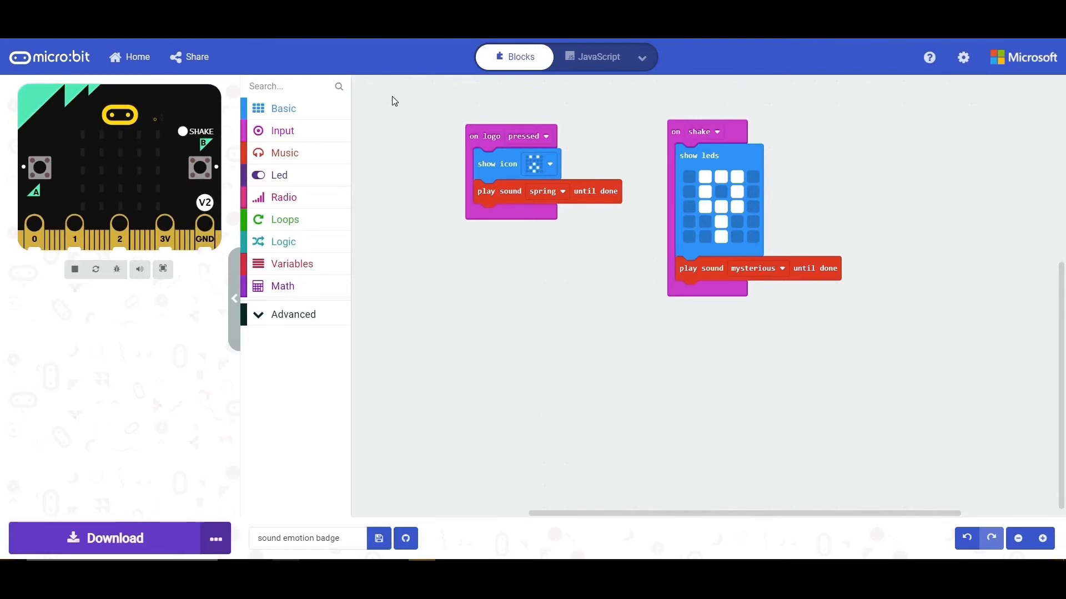
mouse_move(442, 187)
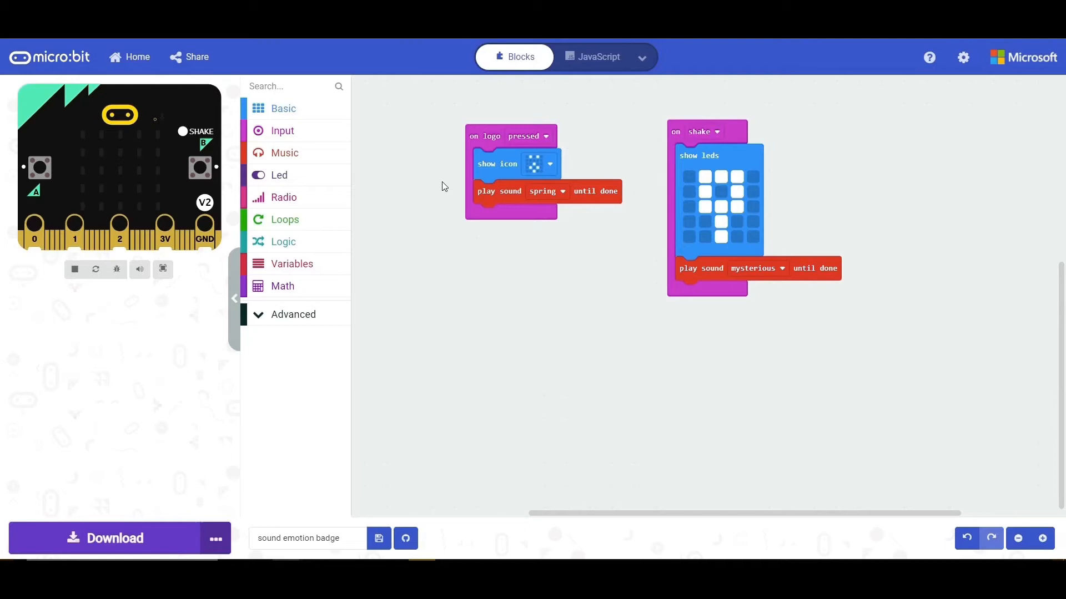
mouse_move(447, 244)
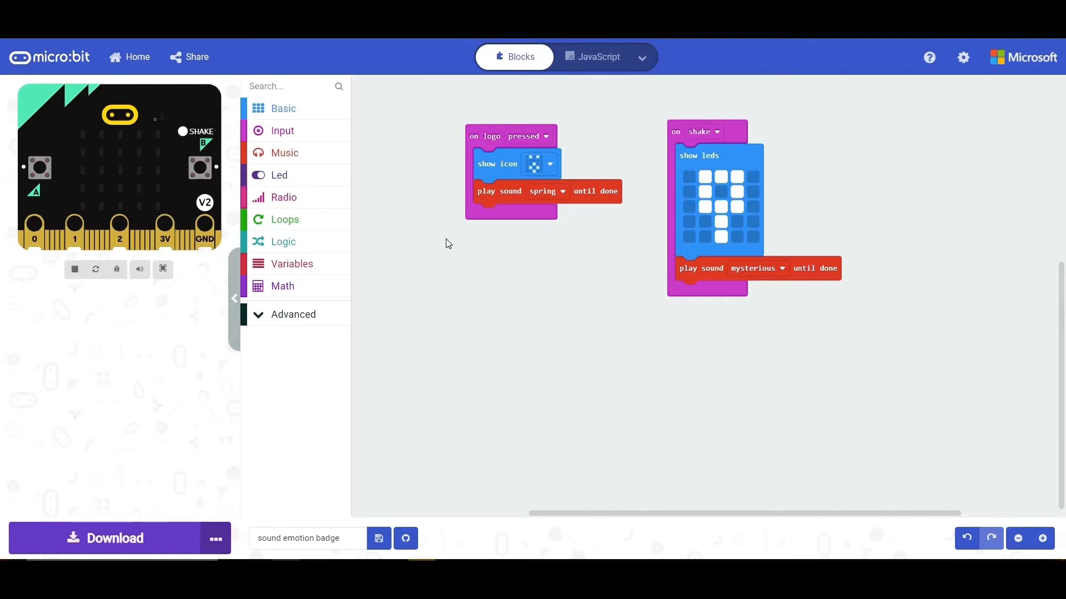
mouse_move(250, 447)
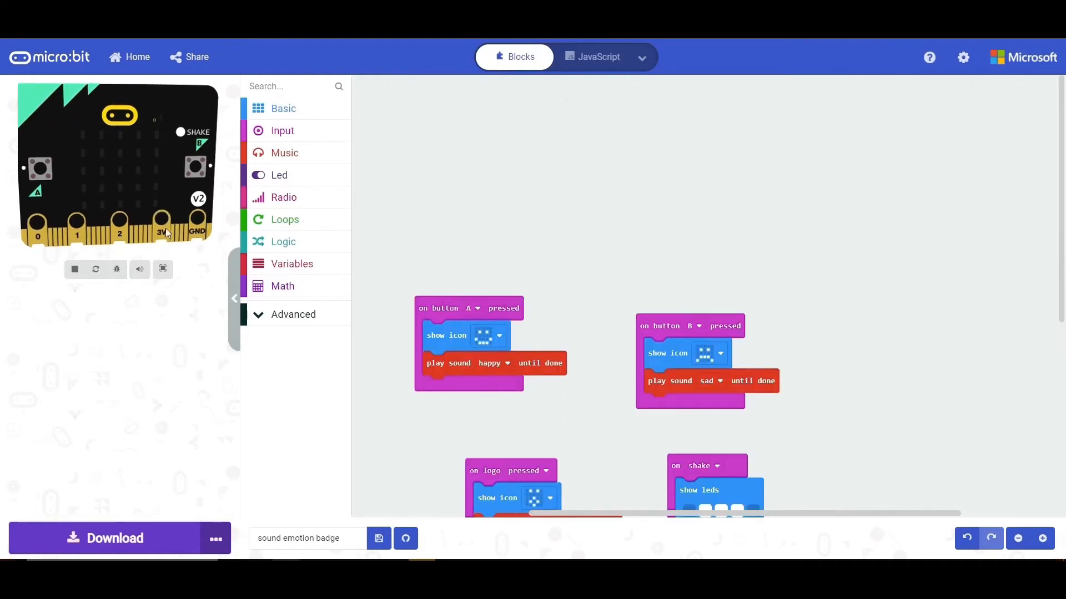
Test button A's happy face, button B's sad face and the shake LED pattern in the simulator
left_click(42, 167)
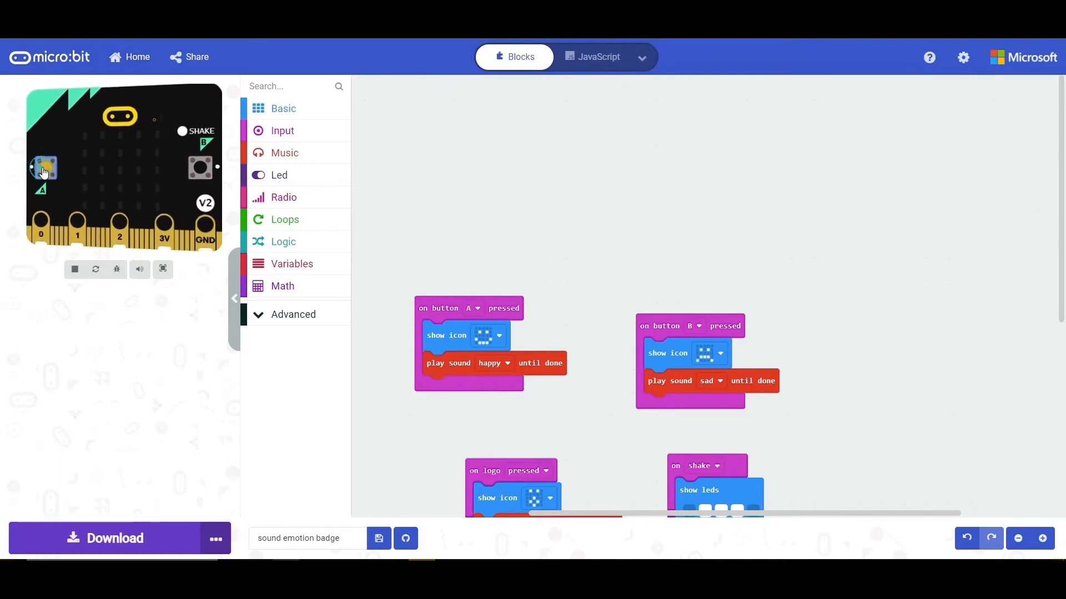
left_click(42, 168)
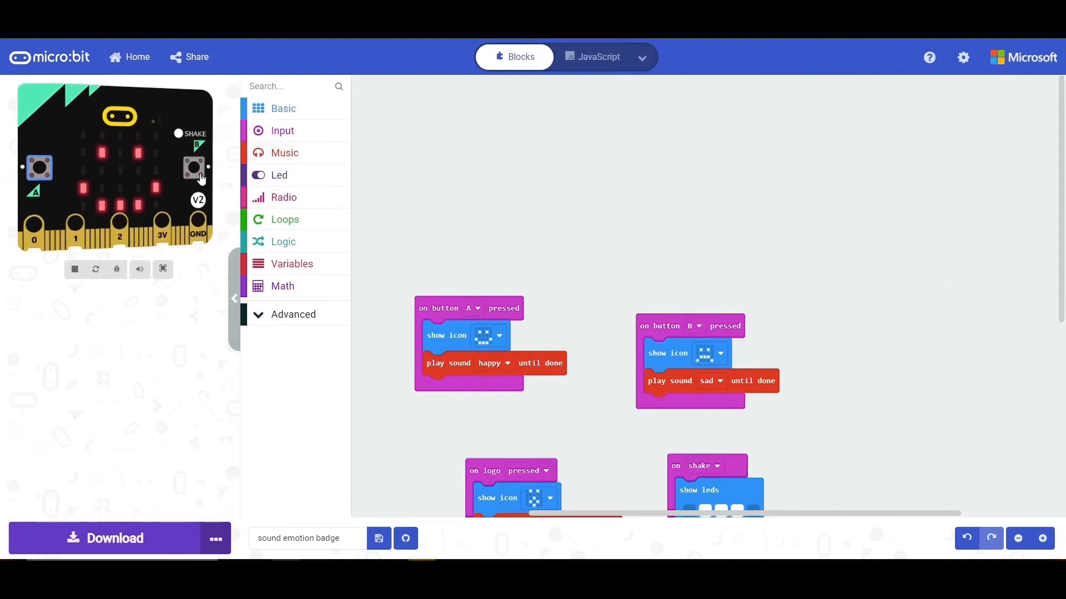
left_click(194, 167)
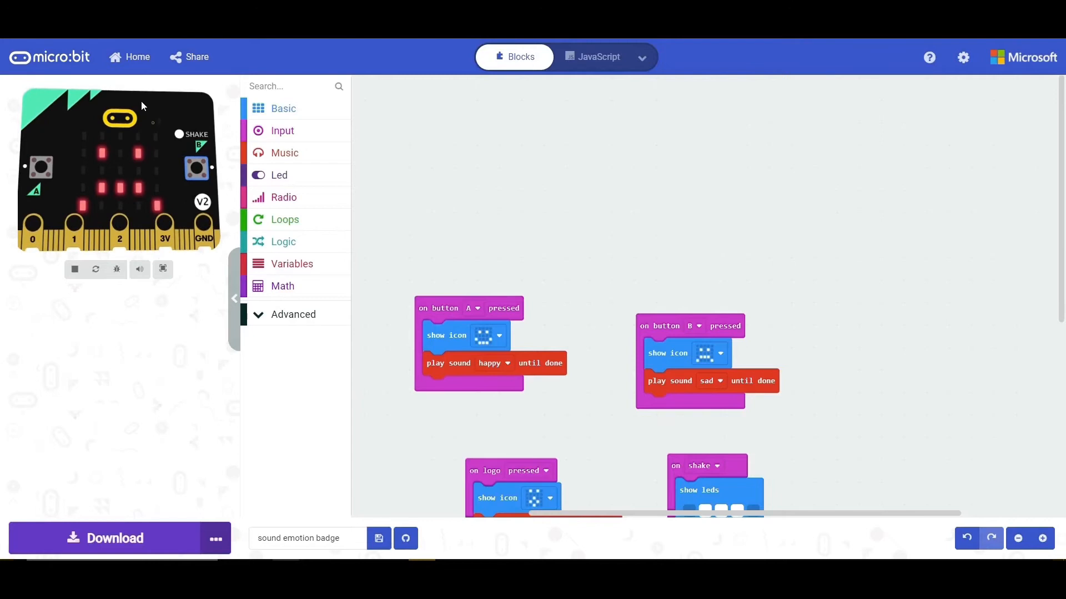
mouse_move(138, 122)
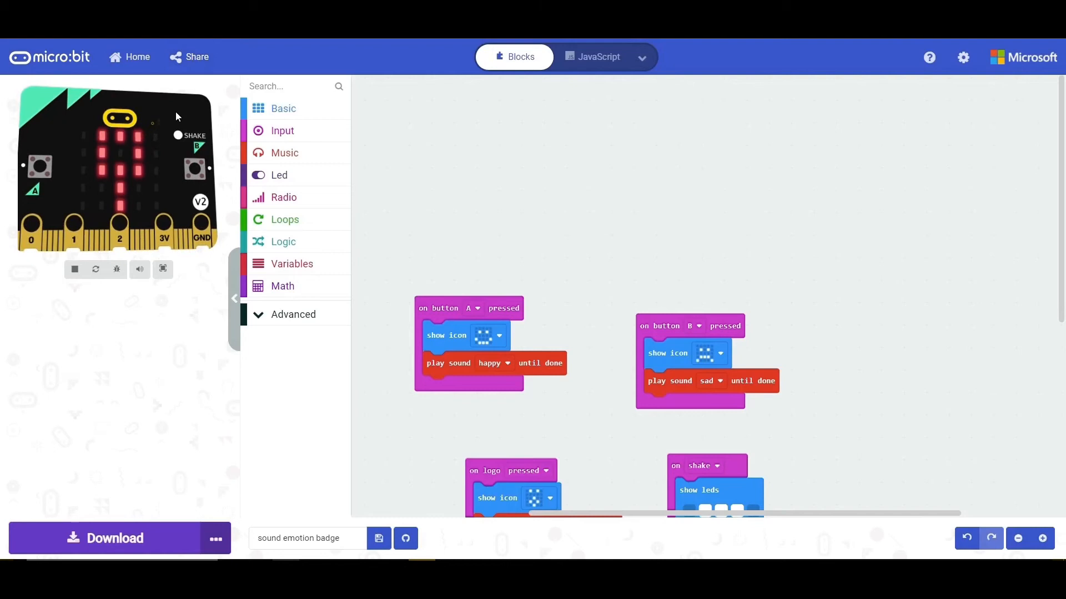
left_click(179, 135)
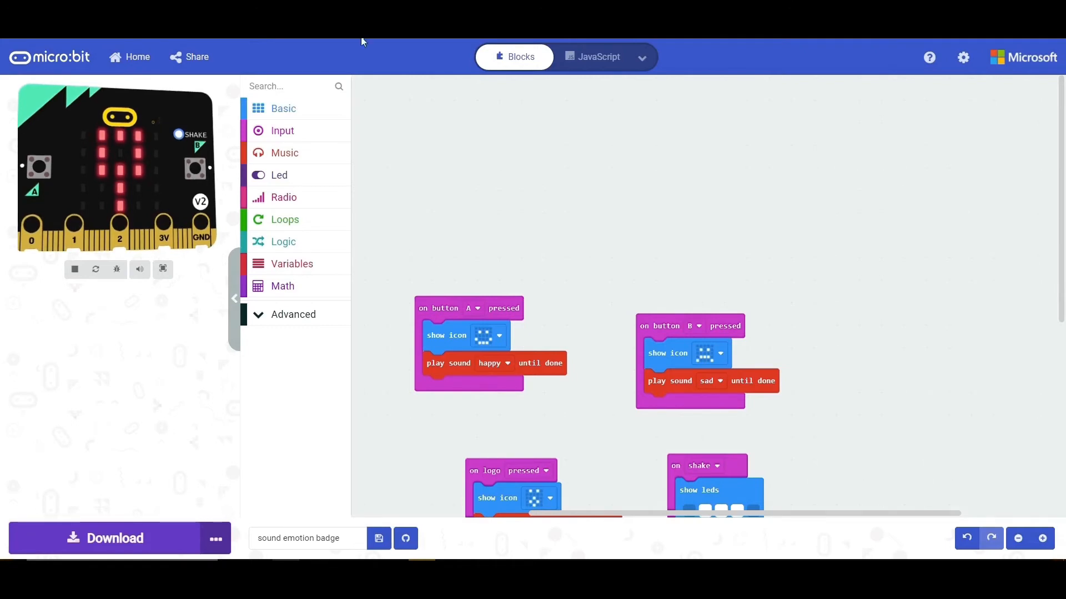
scroll("down", 3)
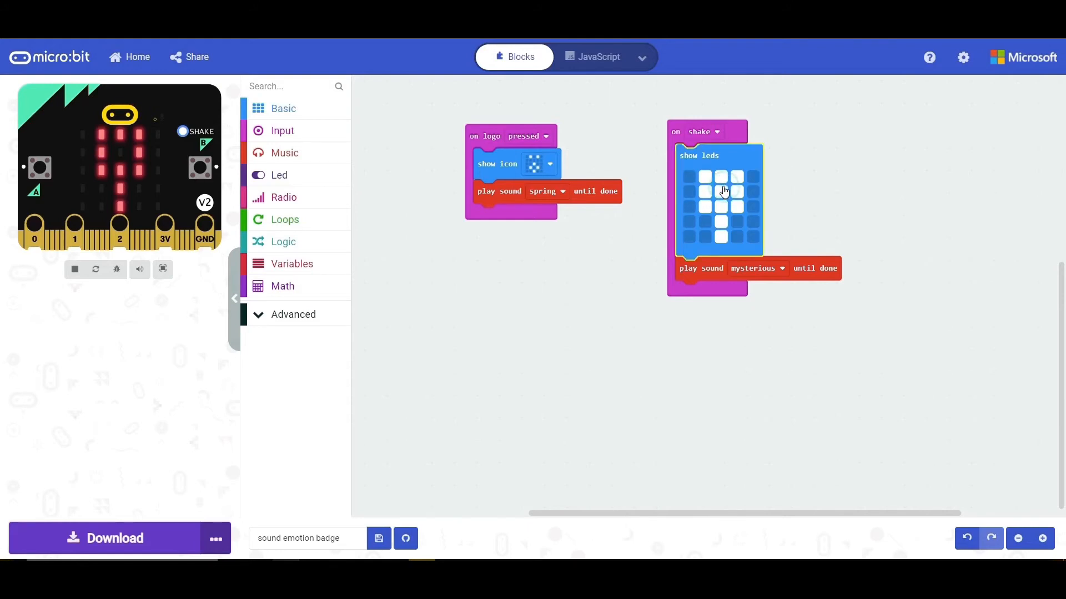
left_click(723, 191)
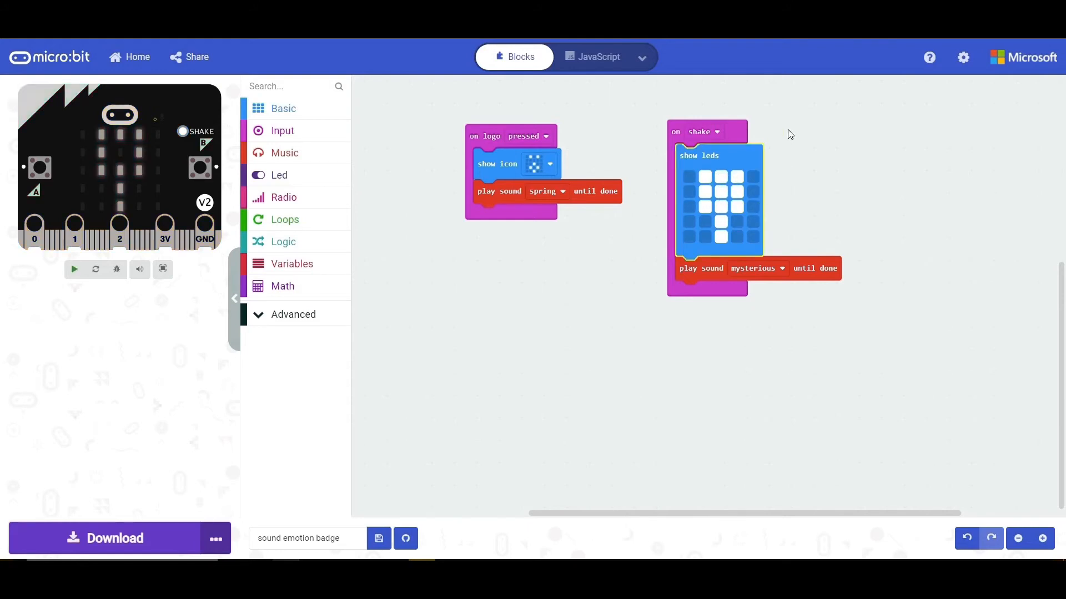
left_click(74, 269)
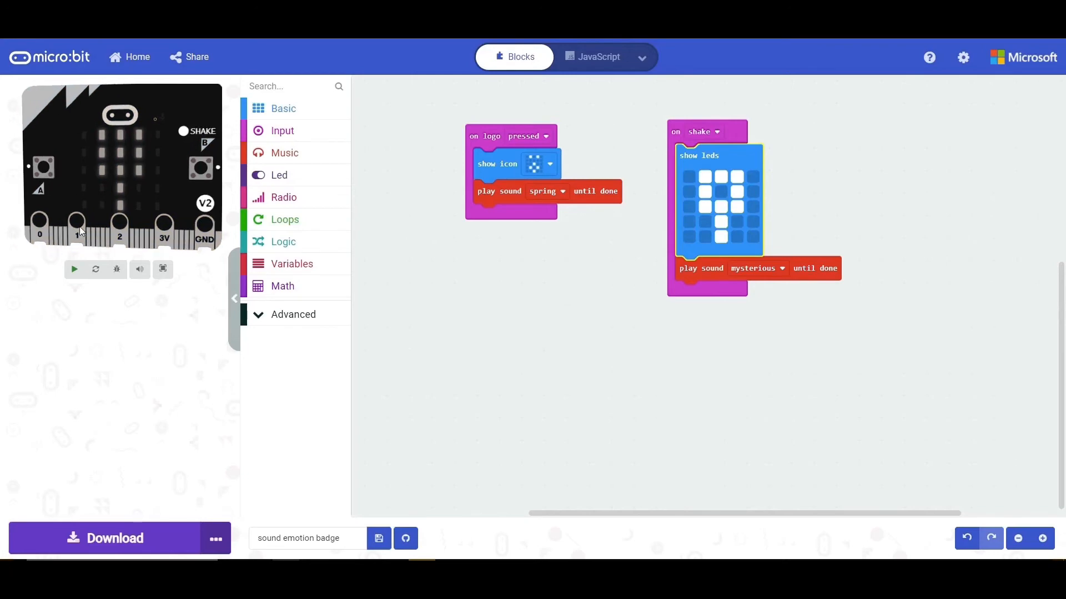
left_click(74, 269)
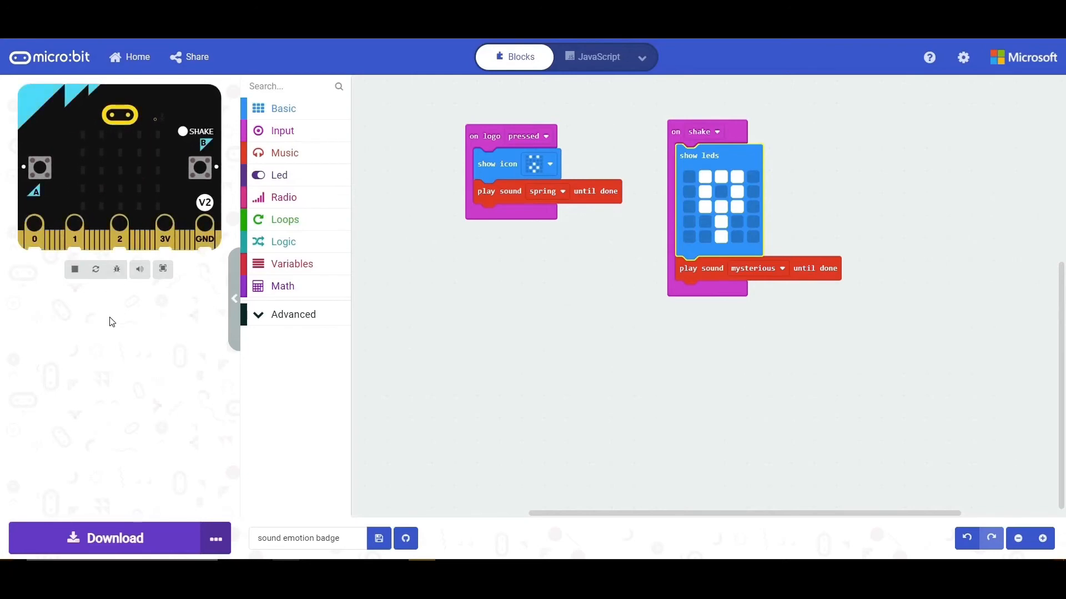